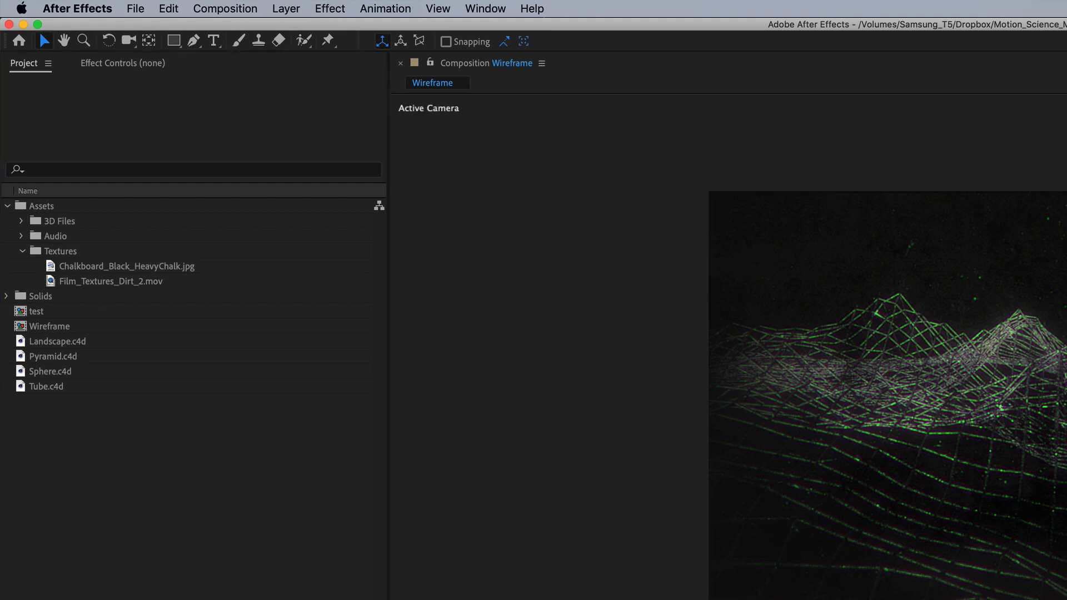
mouse_move(77, 356)
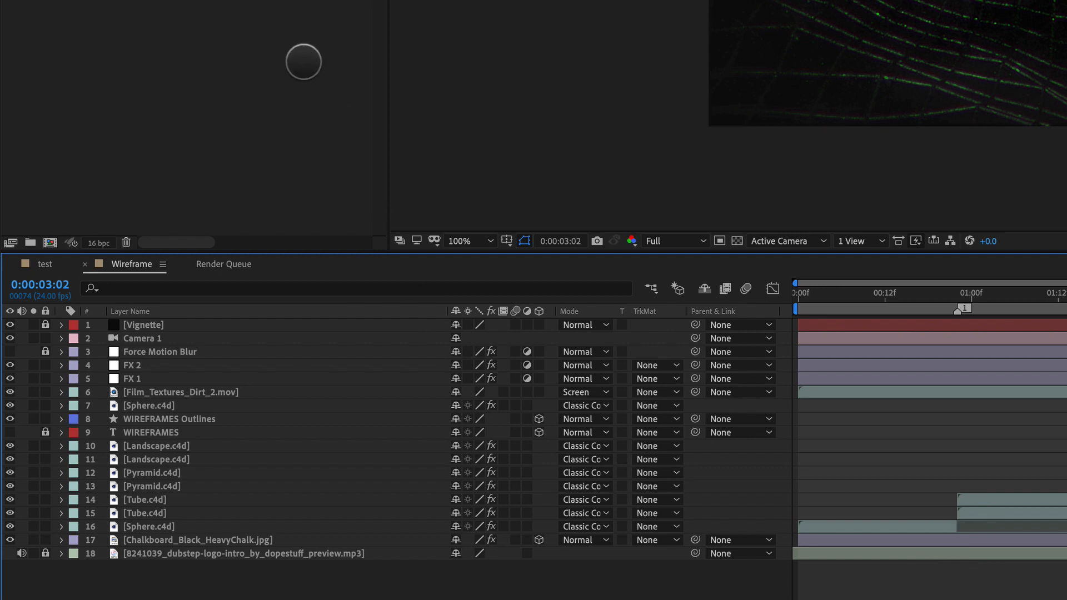
mouse_move(217, 327)
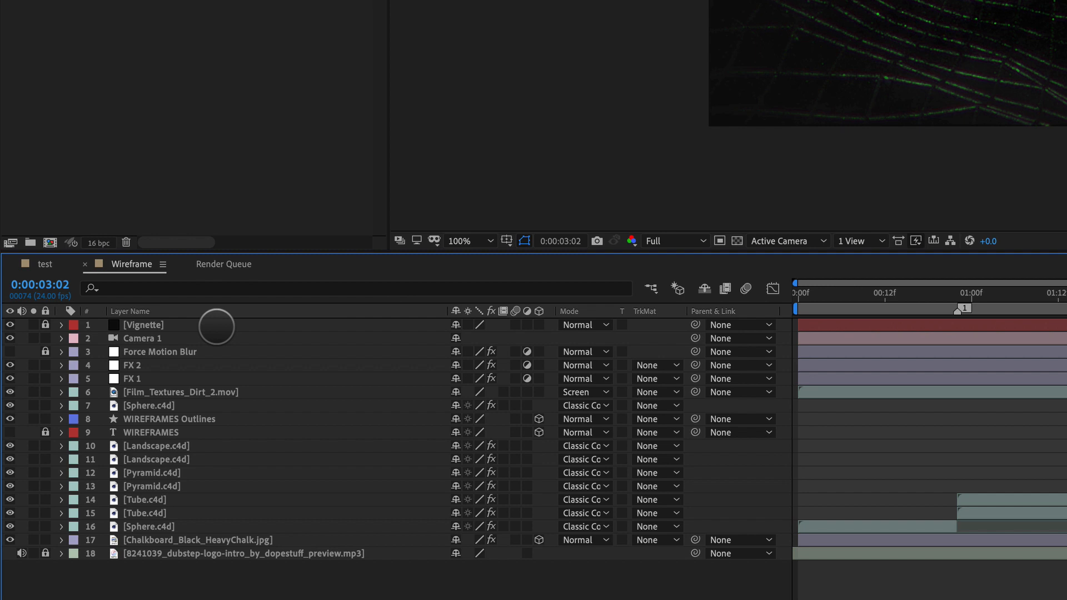
mouse_move(172, 399)
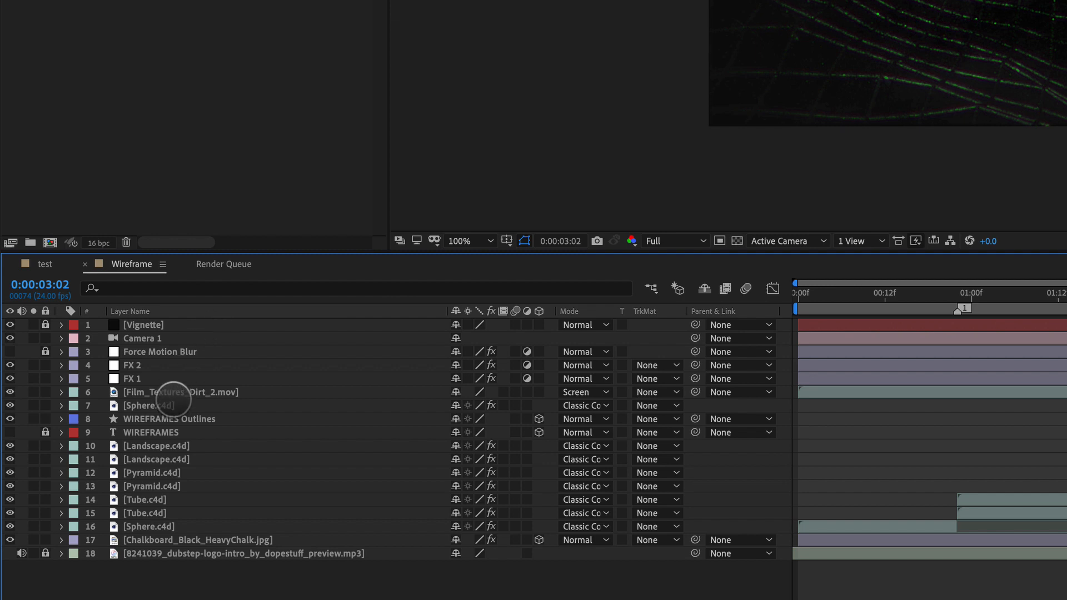
mouse_move(201, 468)
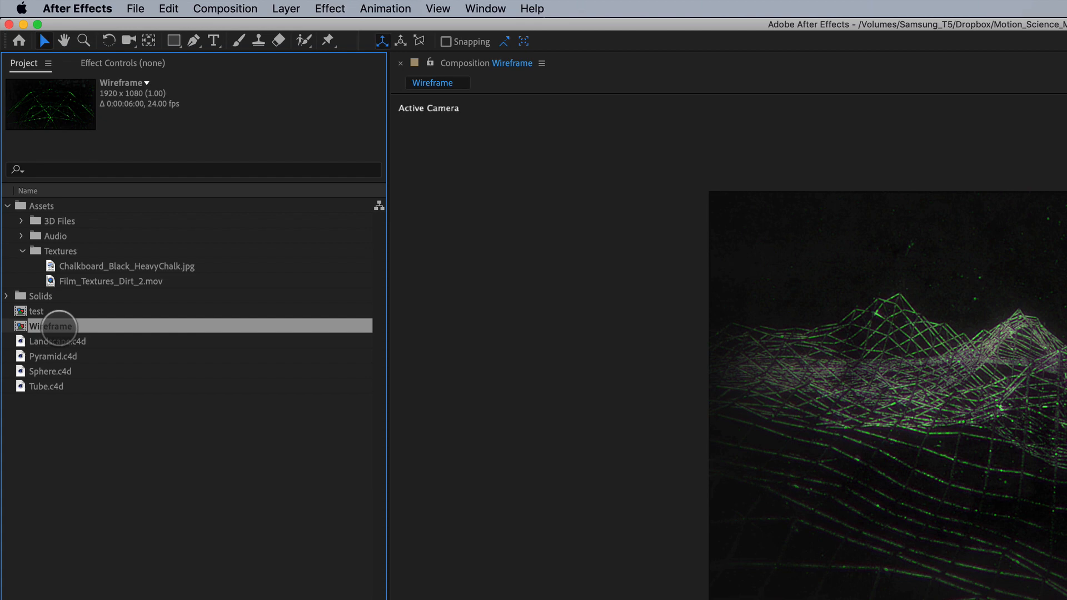
Step: Run Reduce Project on Wireframe, deleting the 10 unused items and dismissing the notice
click(136, 8)
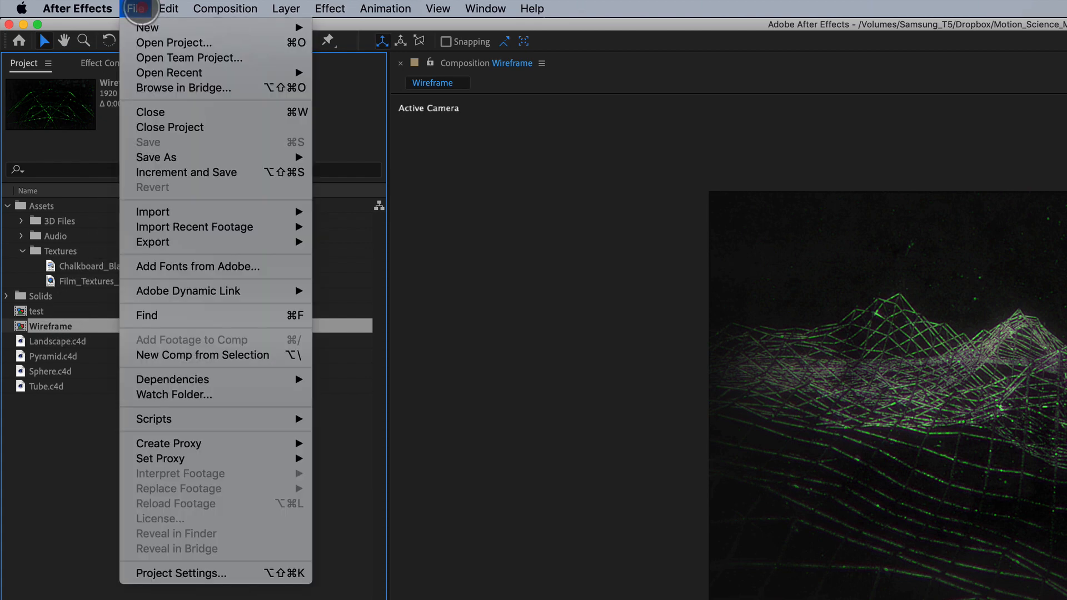
mouse_move(173, 379)
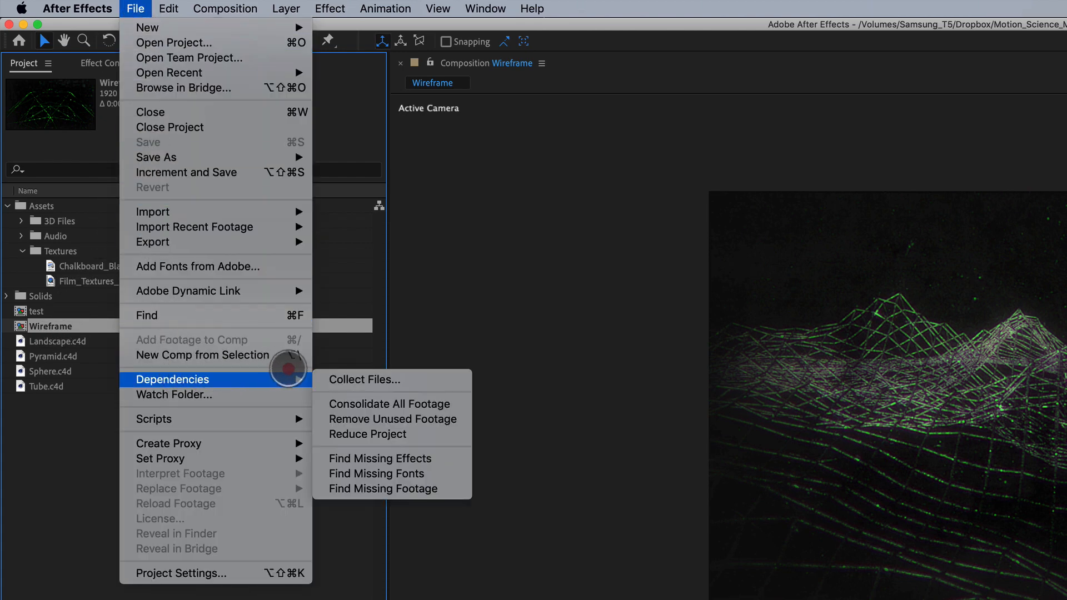
mouse_move(368, 435)
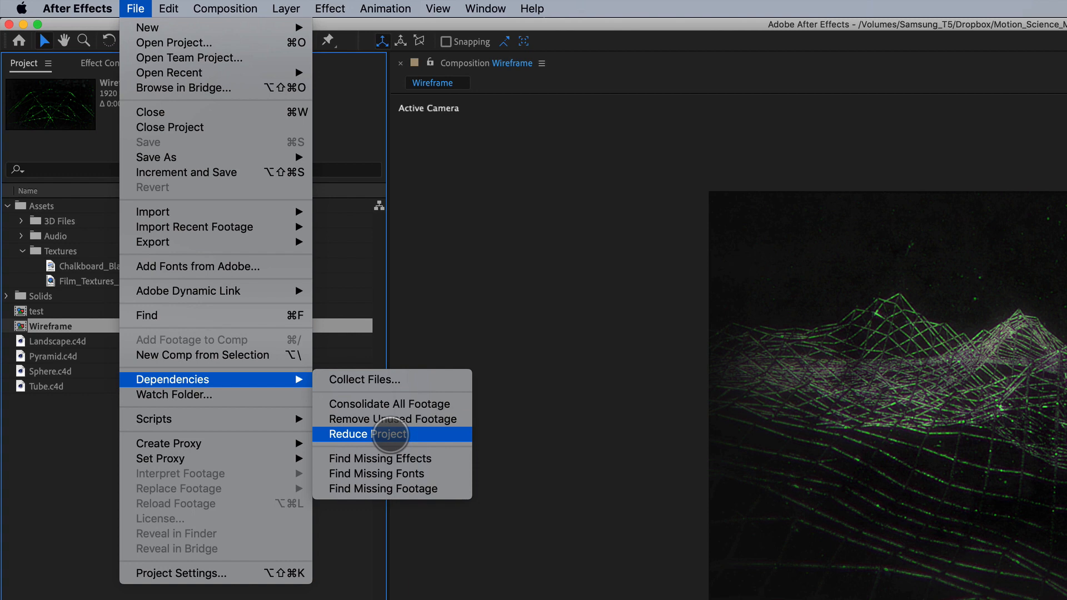
click(368, 434)
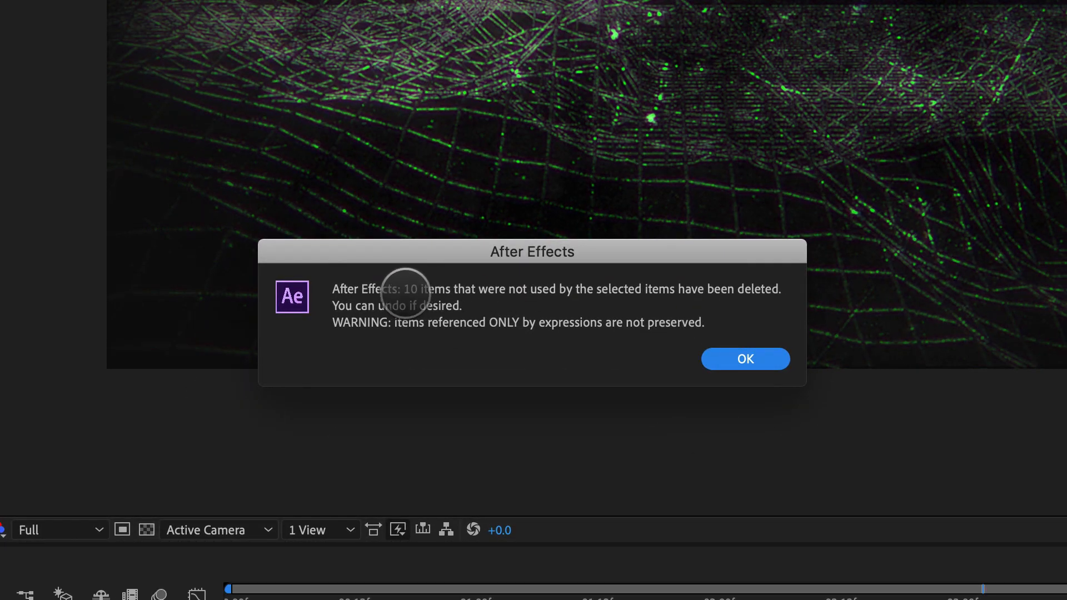
mouse_move(536, 298)
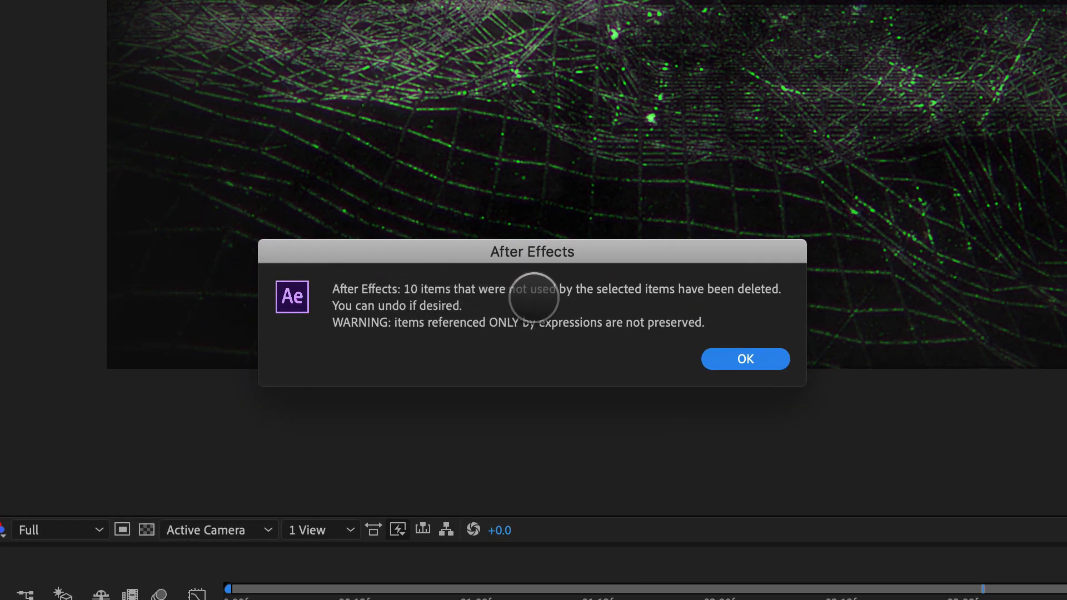
mouse_move(744, 298)
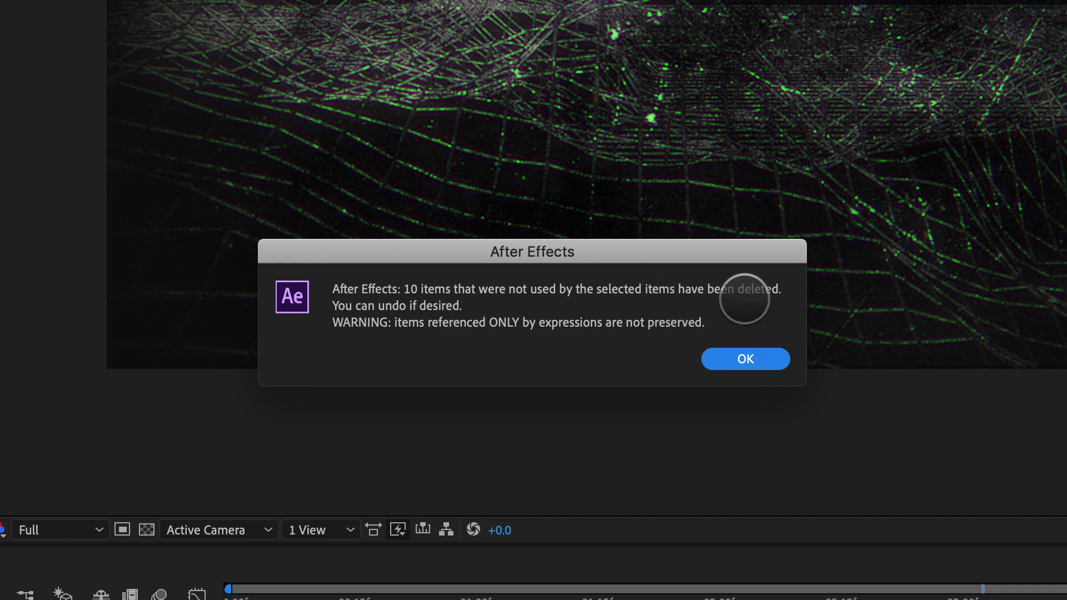
mouse_move(745, 359)
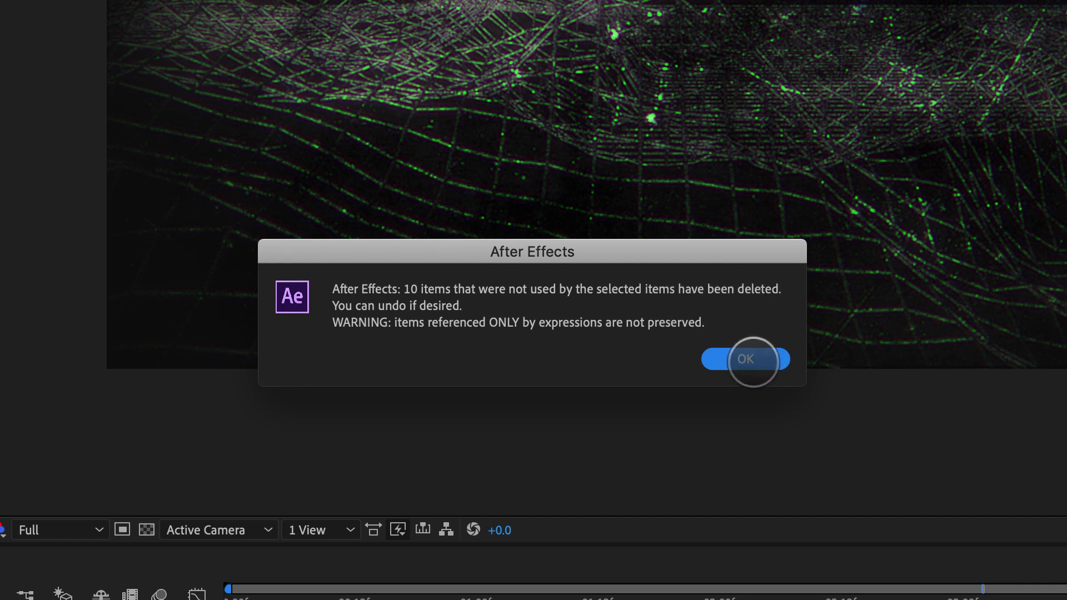
click(745, 359)
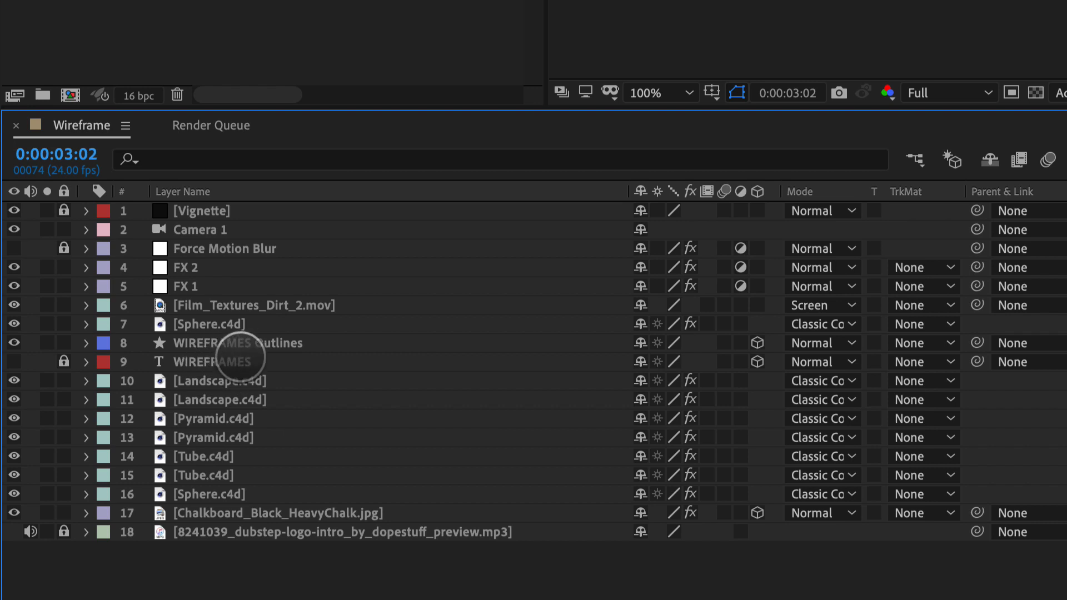
mouse_move(238, 307)
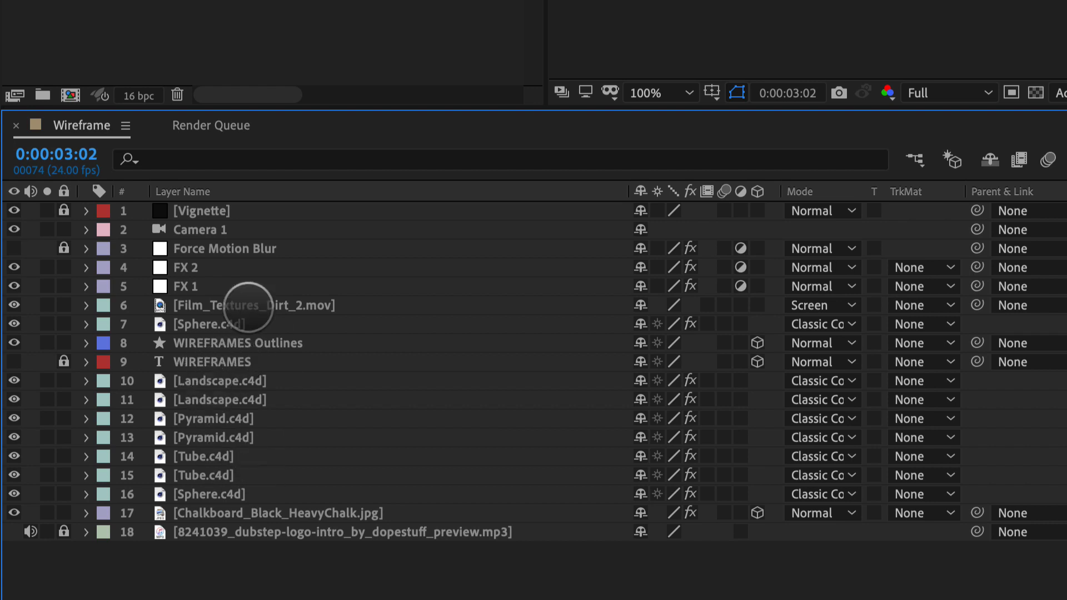
mouse_move(245, 391)
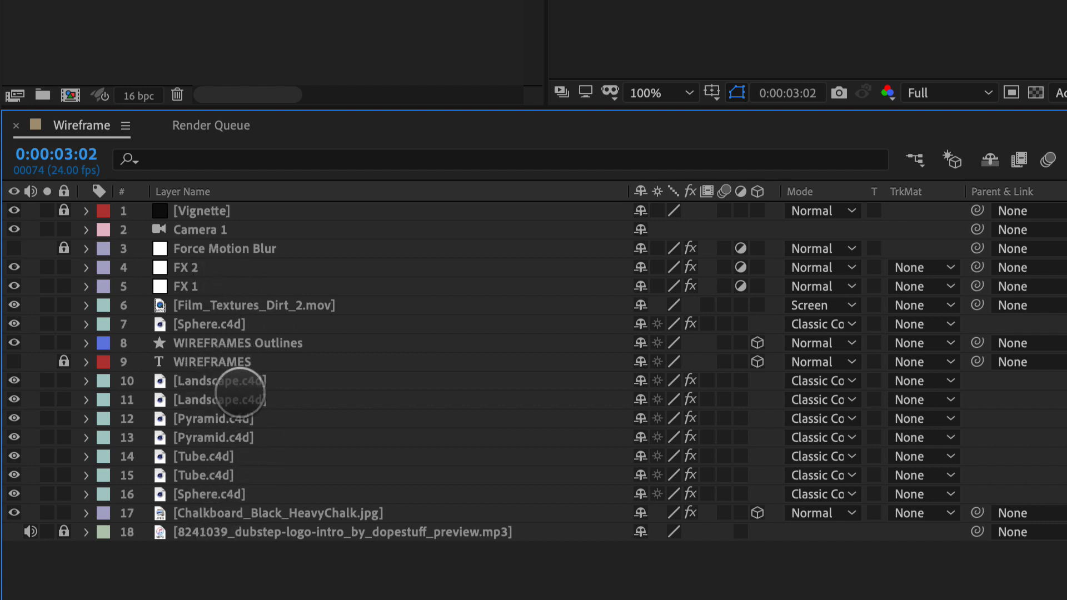
mouse_move(234, 361)
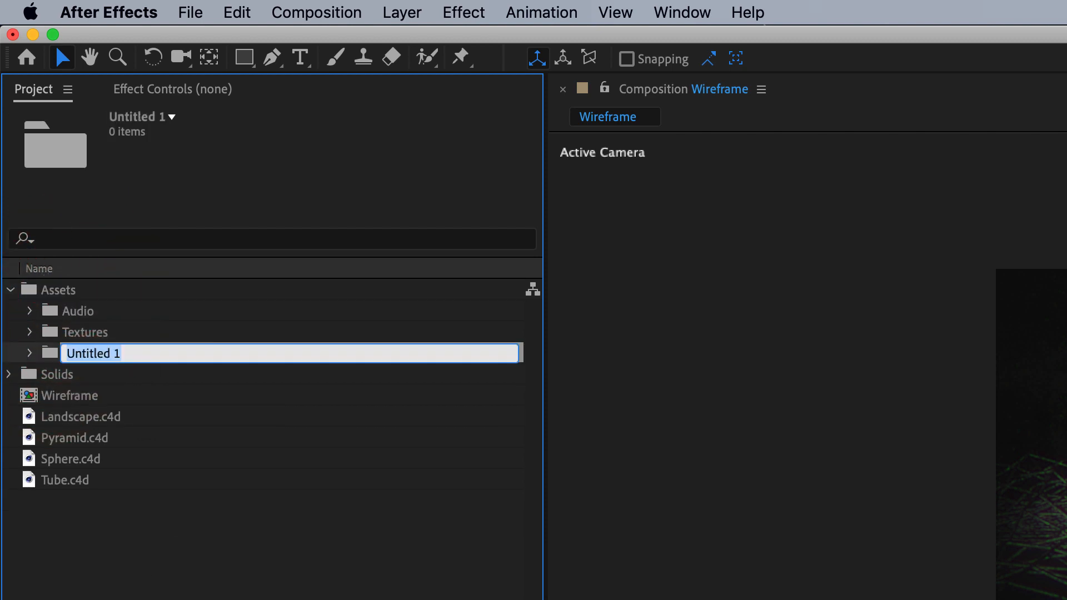
Step: Name the new folder C4D, file the .c4d items into it, and move Solids into Assets
text(C4D)
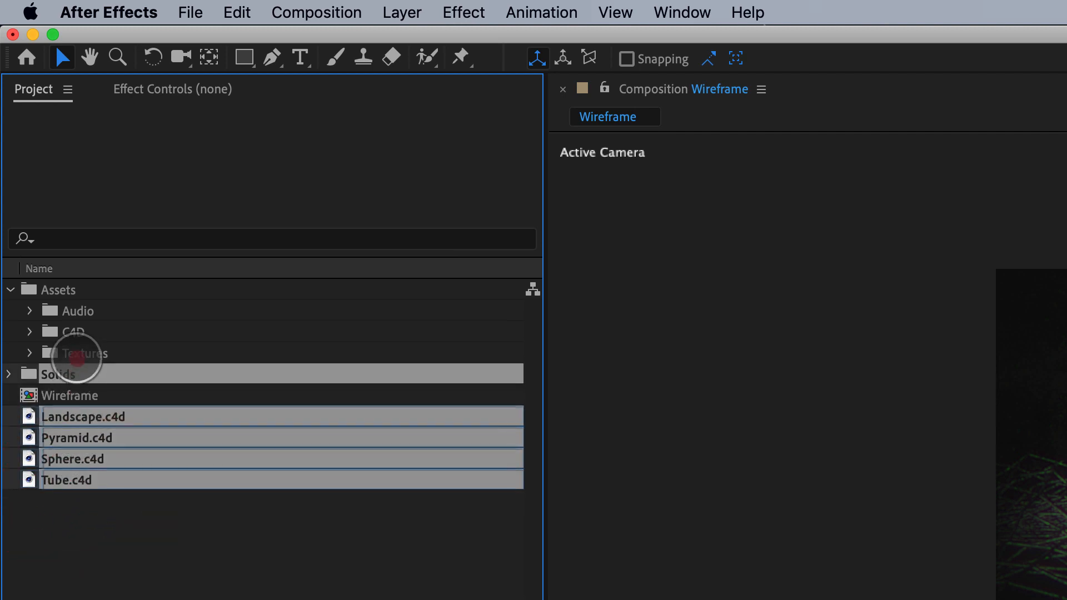
click(29, 332)
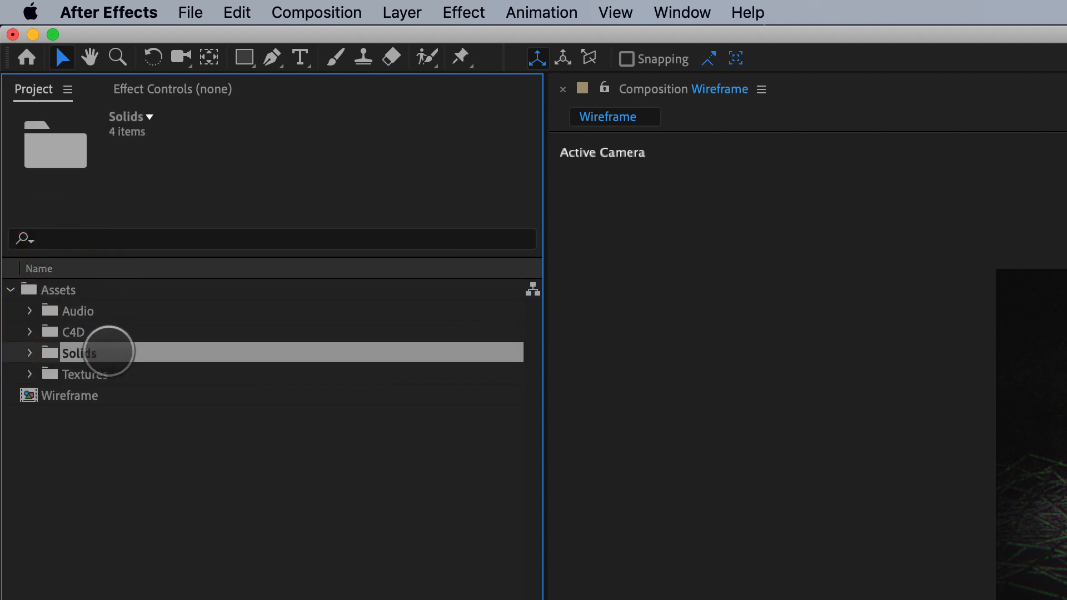
right_click(80, 353)
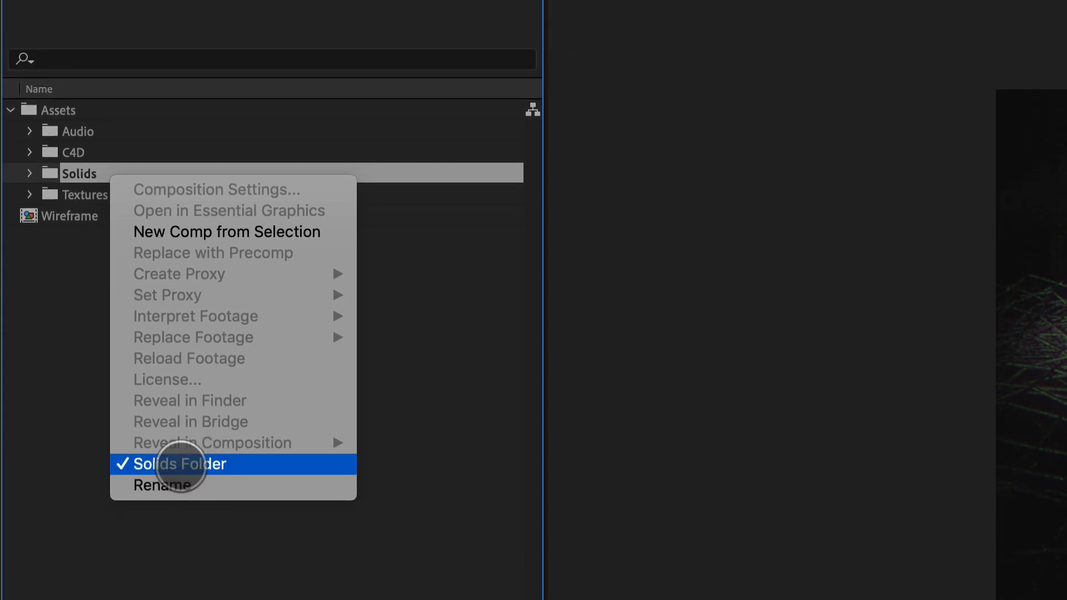
mouse_move(77, 466)
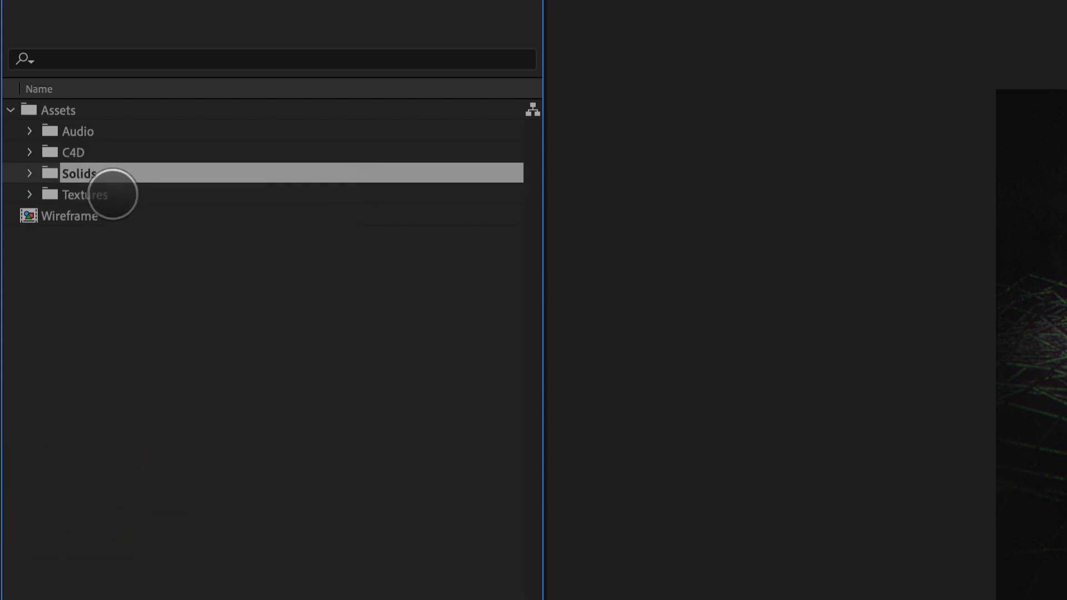
click(11, 110)
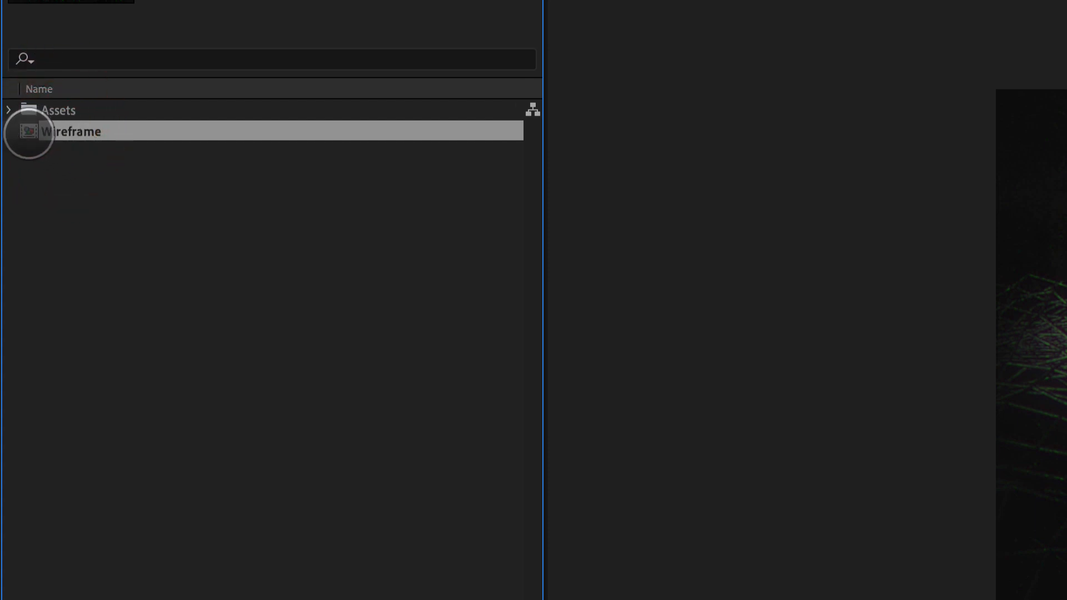
Step: Run Consolidate All Footage on Wireframe; 0 items consolidated, notice dismissed
click(152, 9)
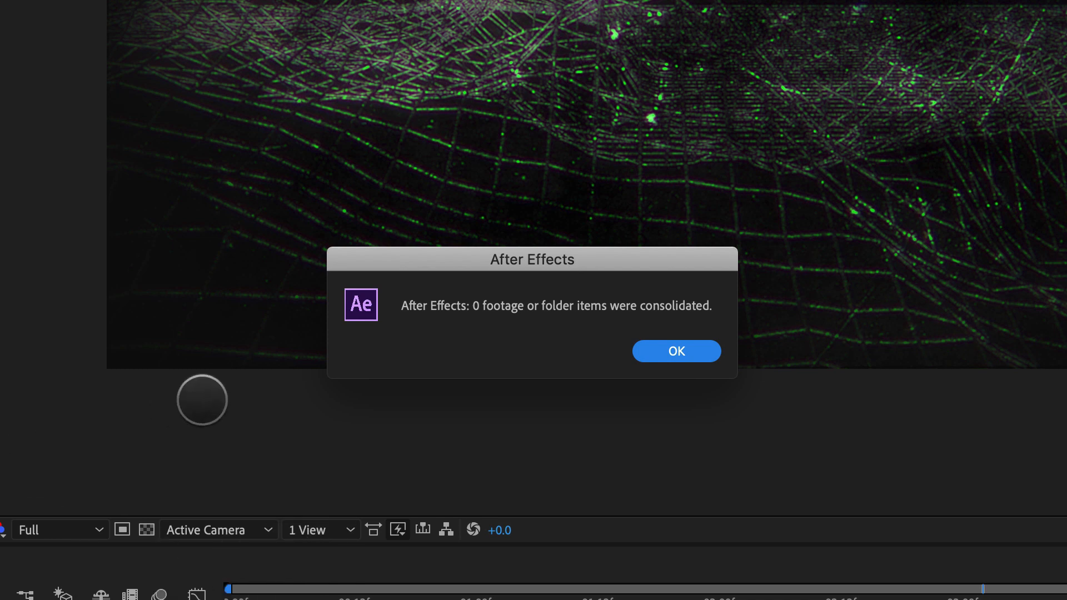
mouse_move(207, 397)
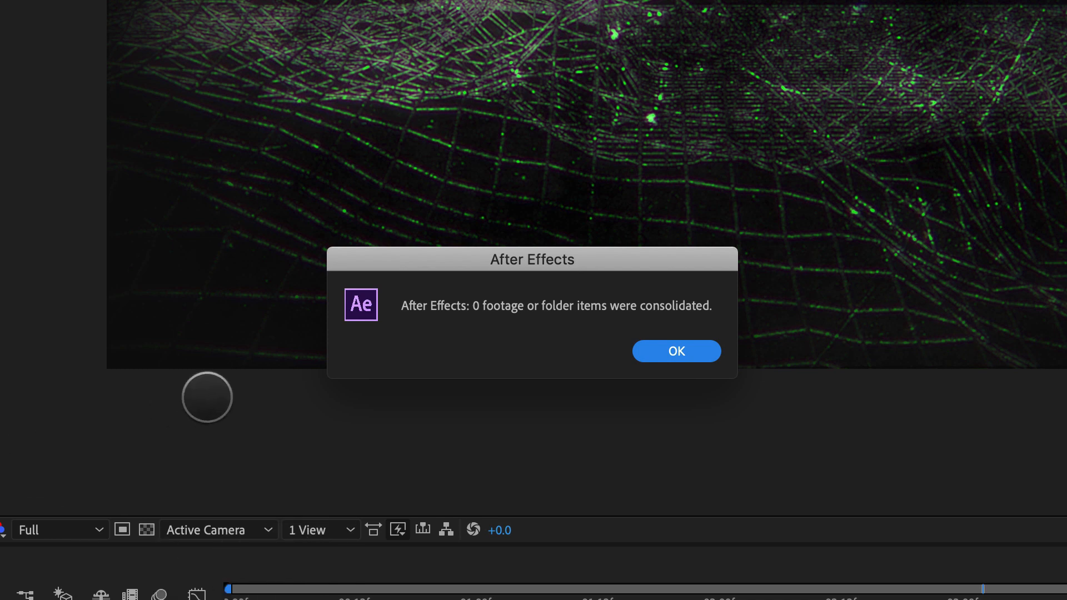
mouse_move(657, 265)
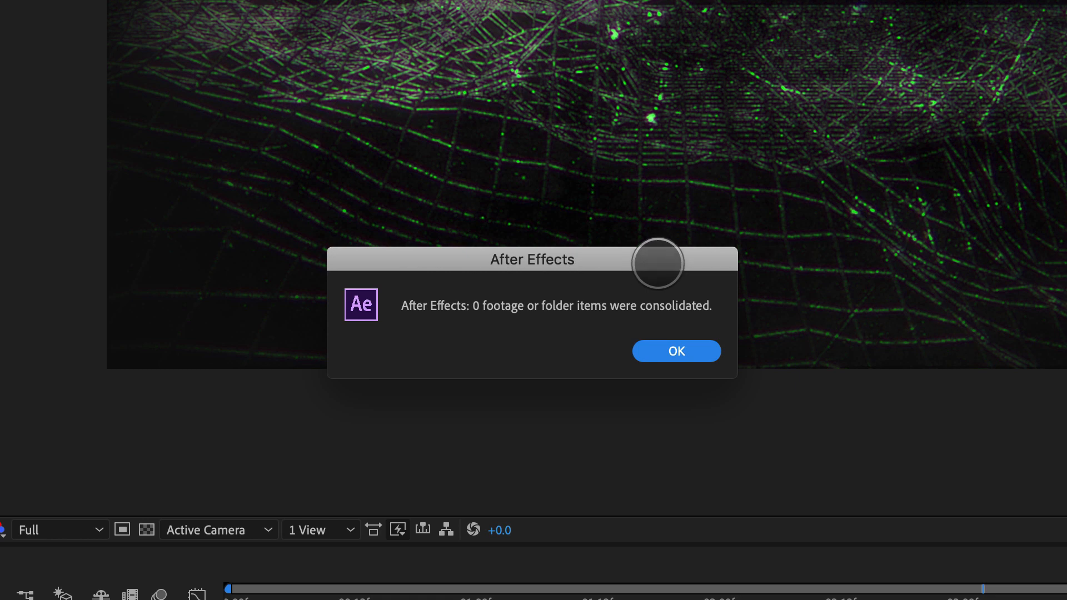
mouse_move(687, 256)
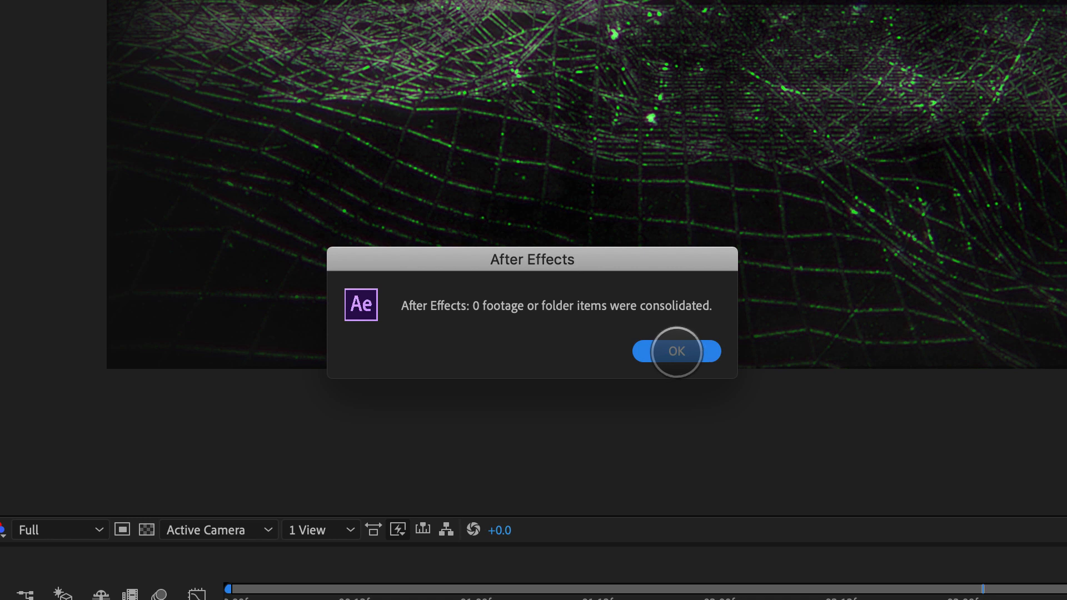
mouse_move(456, 284)
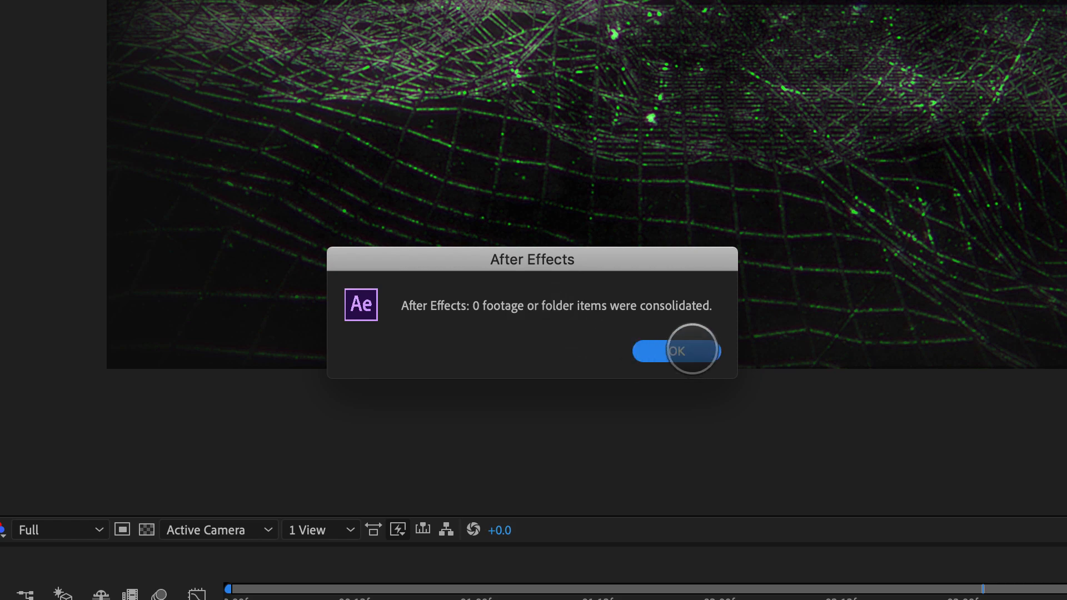
click(676, 350)
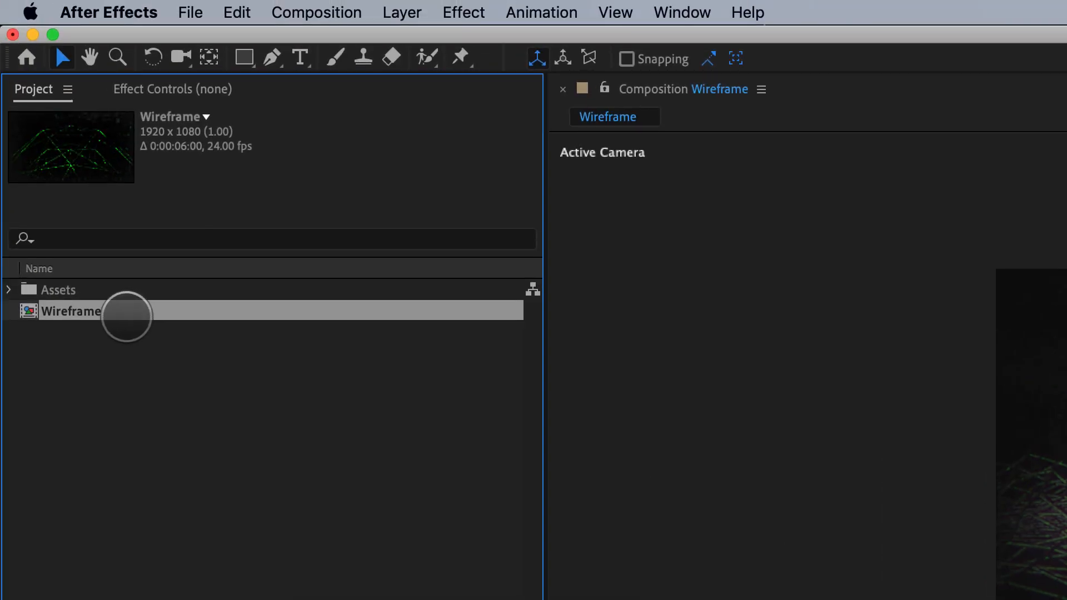
Step: Start Collect Files from File > Dependencies, raising the save prompt
click(189, 12)
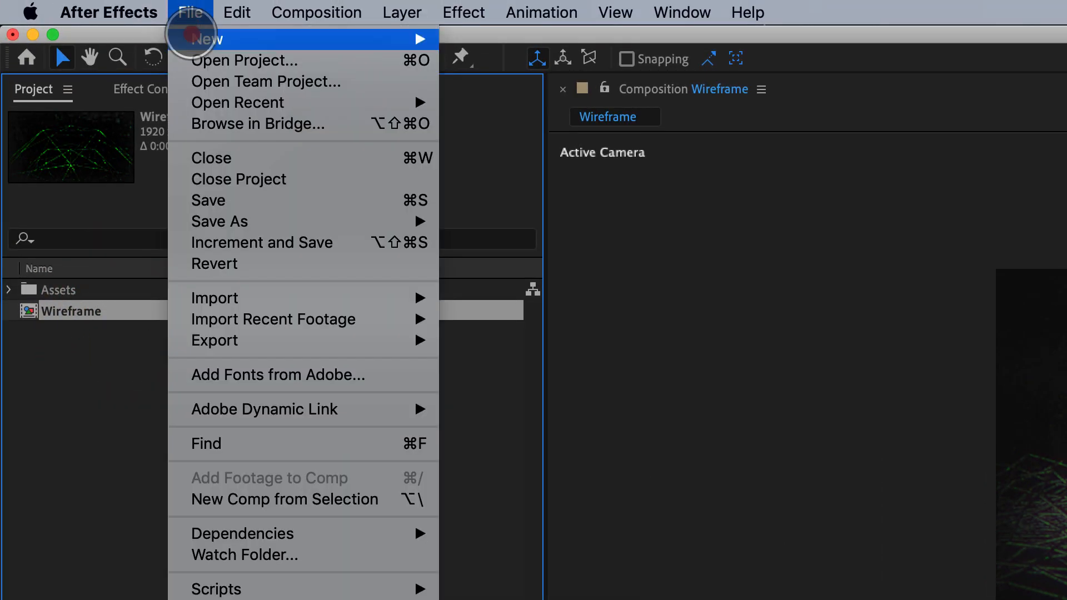
mouse_move(242, 533)
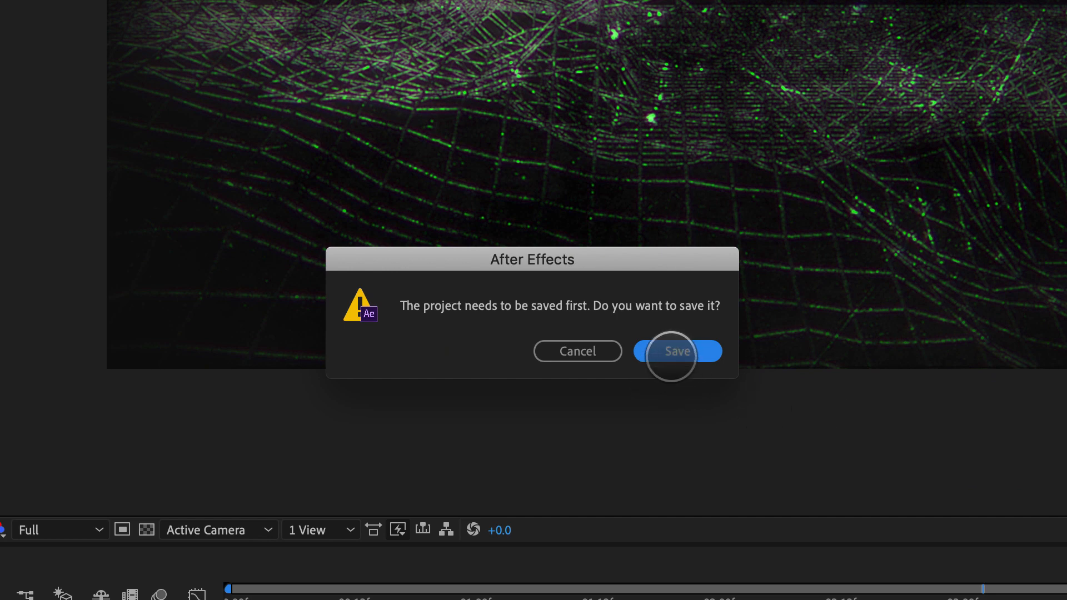
Step: Save the project and set Collect Source Files to For Selected Comps (7 files, 17.9 MB)
click(677, 351)
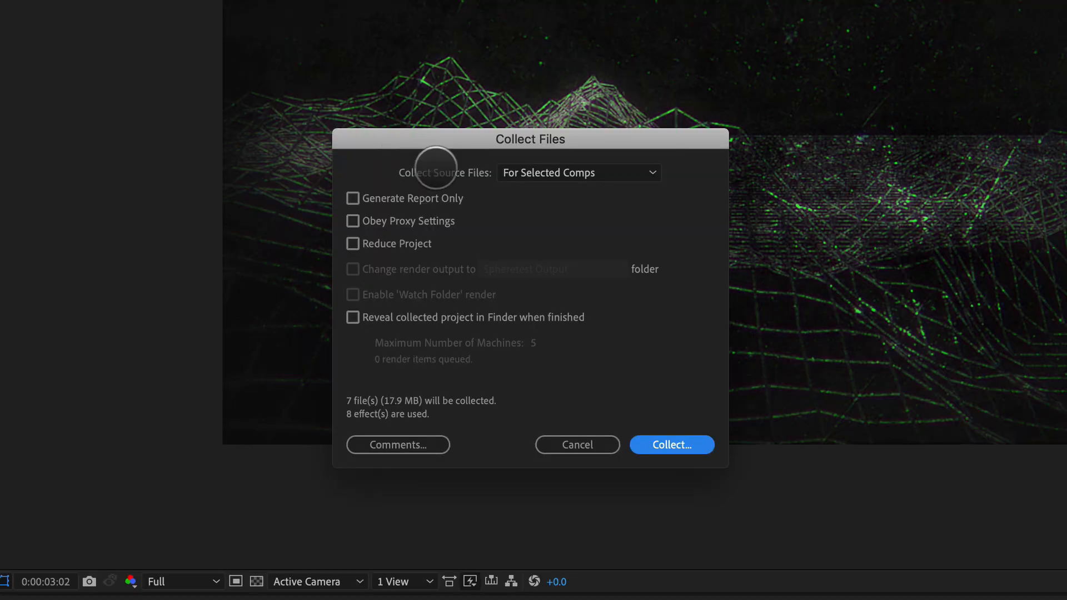
mouse_move(466, 183)
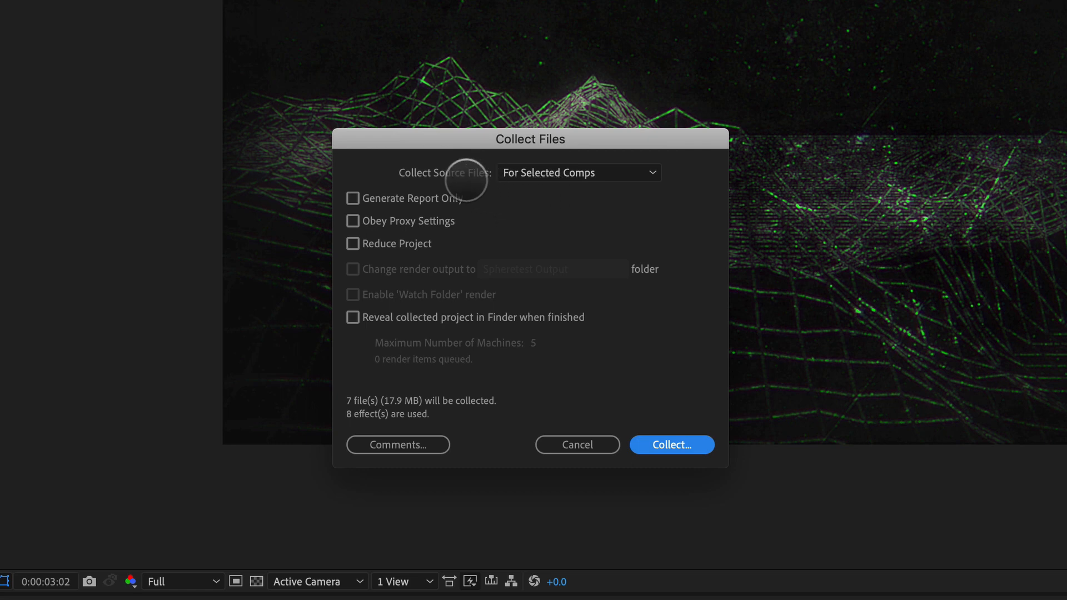
click(578, 173)
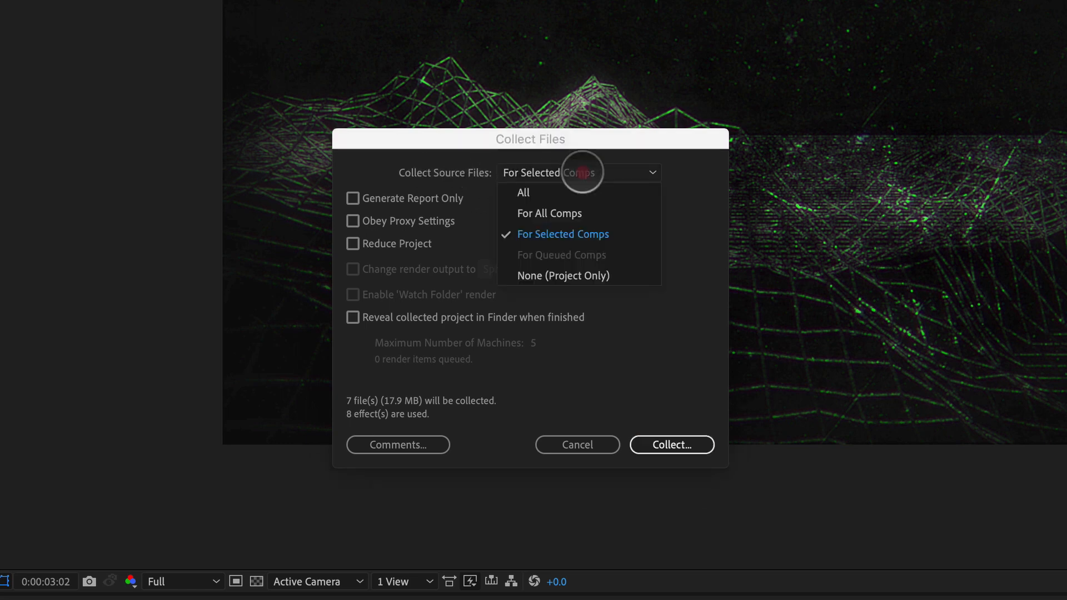
mouse_move(553, 192)
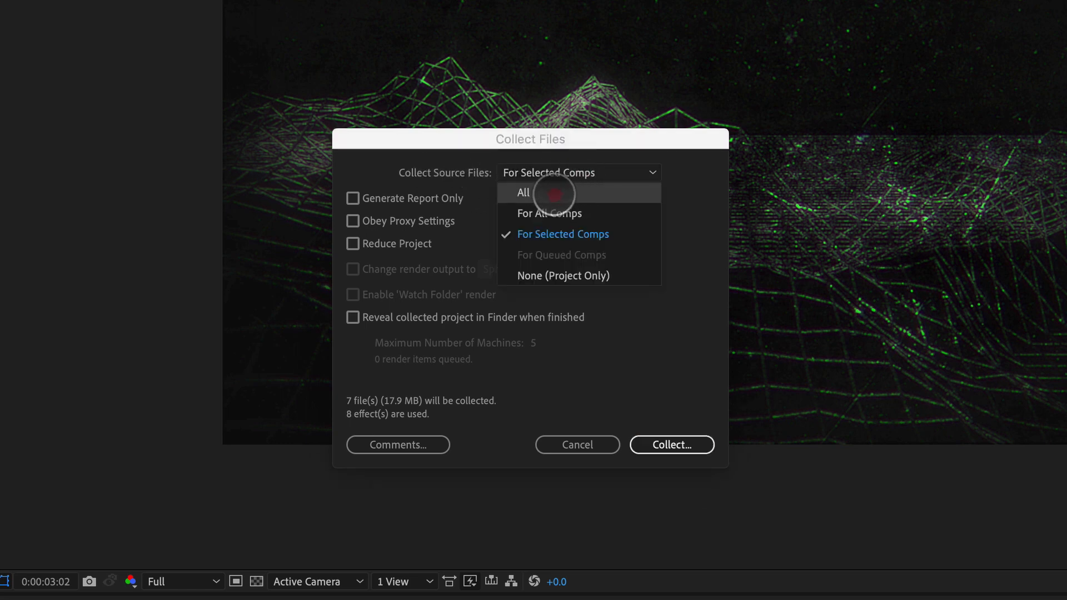
mouse_move(562, 235)
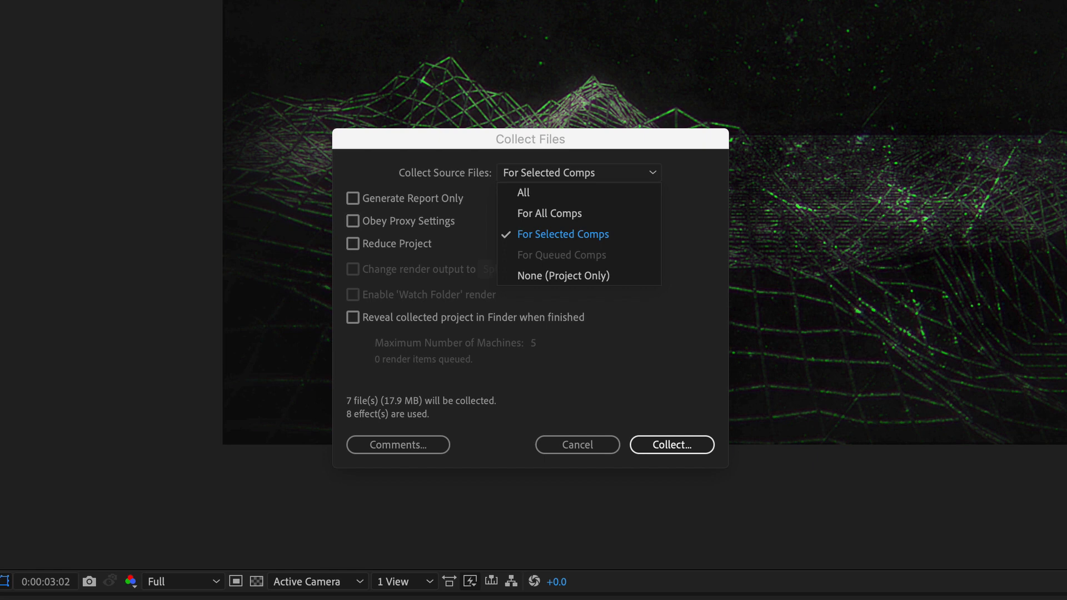
mouse_move(540, 234)
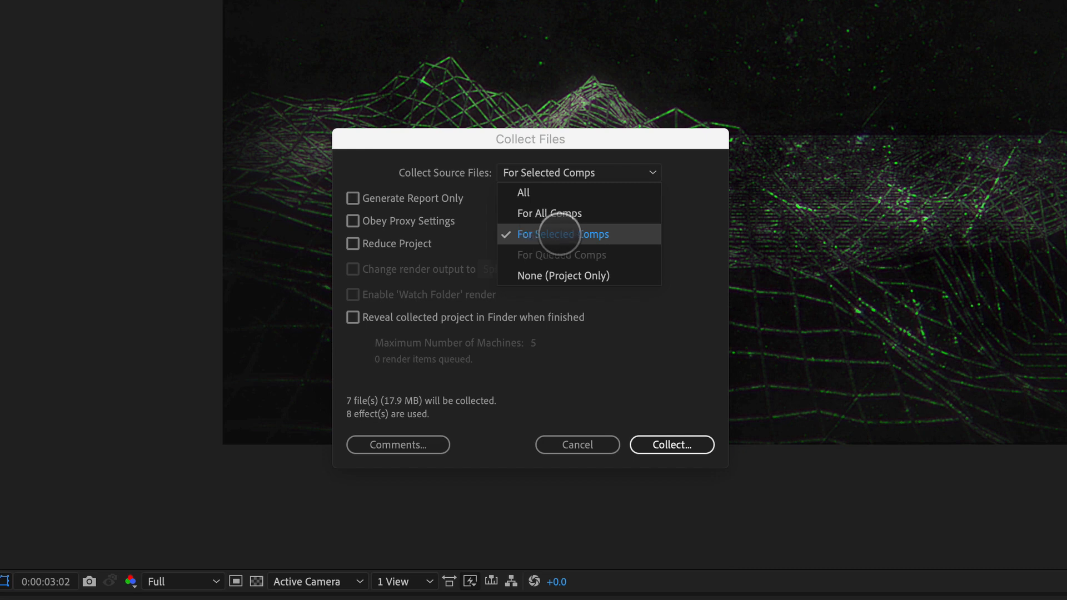
click(563, 235)
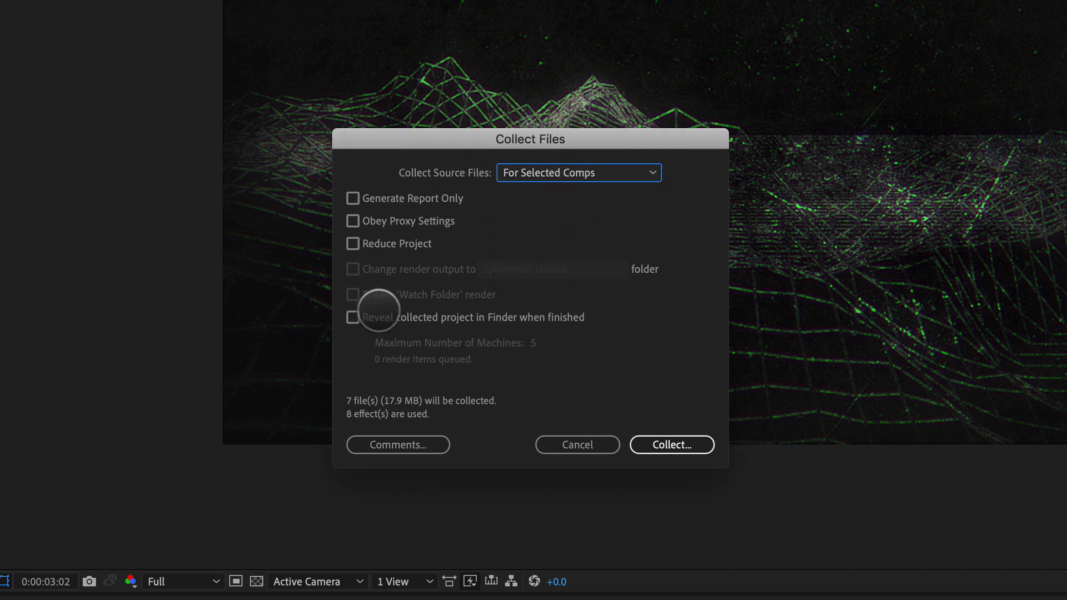
mouse_move(369, 348)
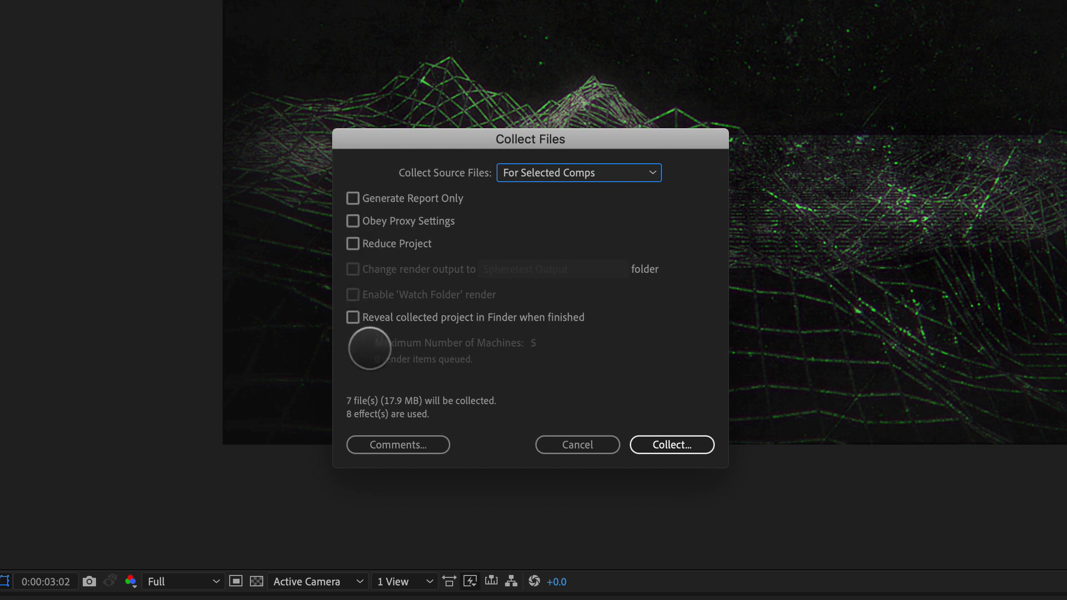
mouse_move(352, 401)
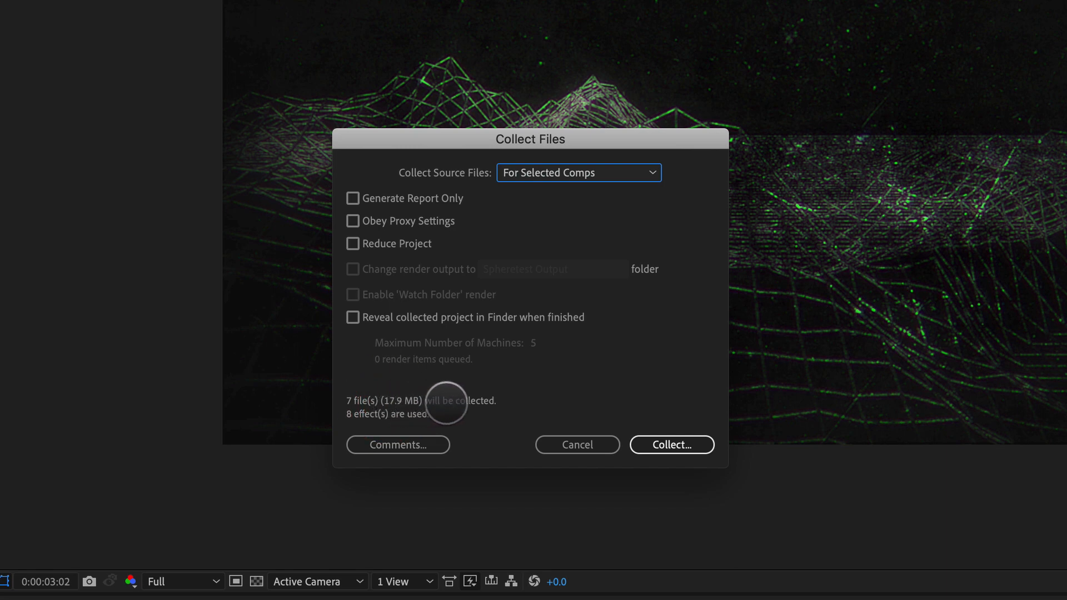
mouse_move(423, 408)
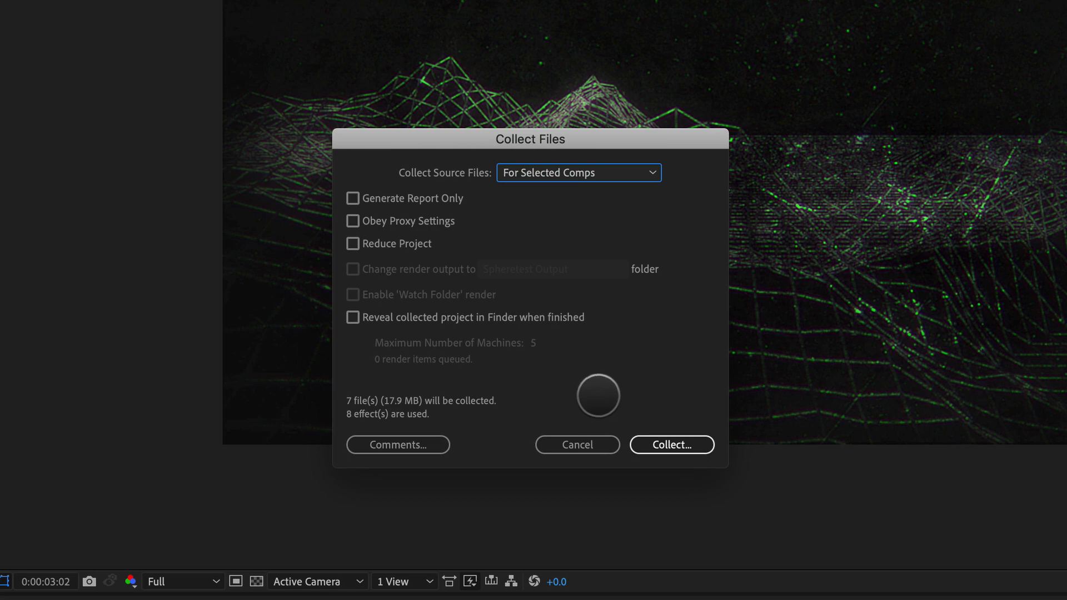
click(672, 445)
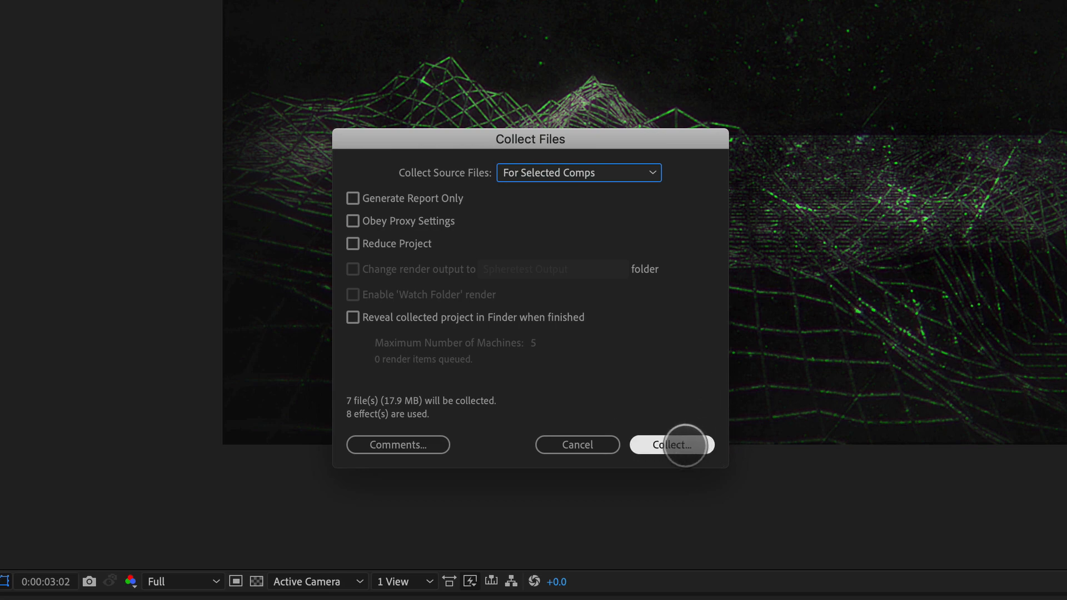
Step: Collect the files into a new Spheretest folder inside the test folder
click(672, 445)
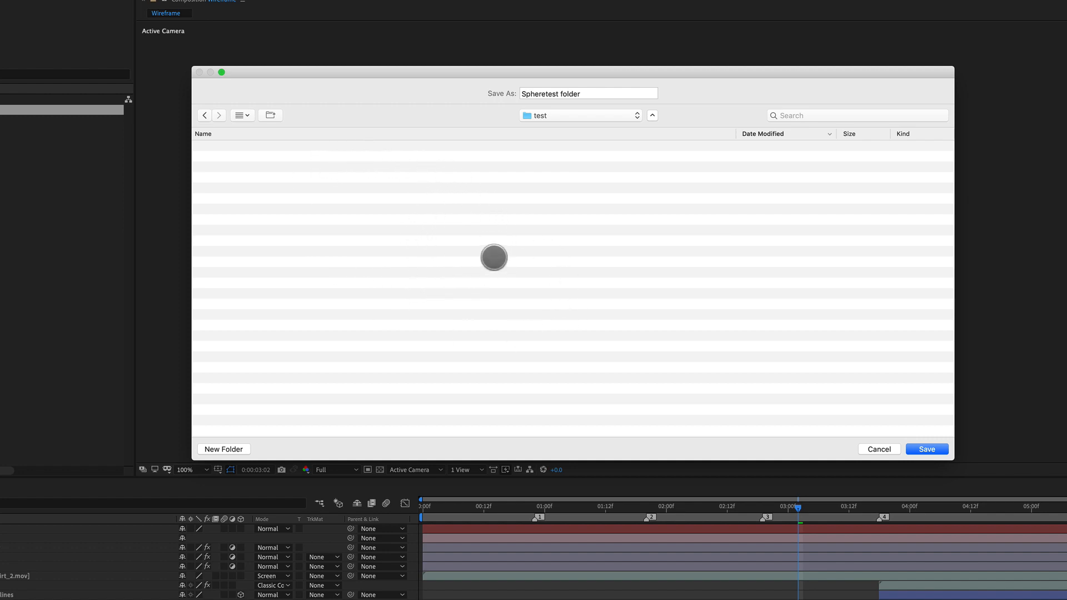
click(926, 448)
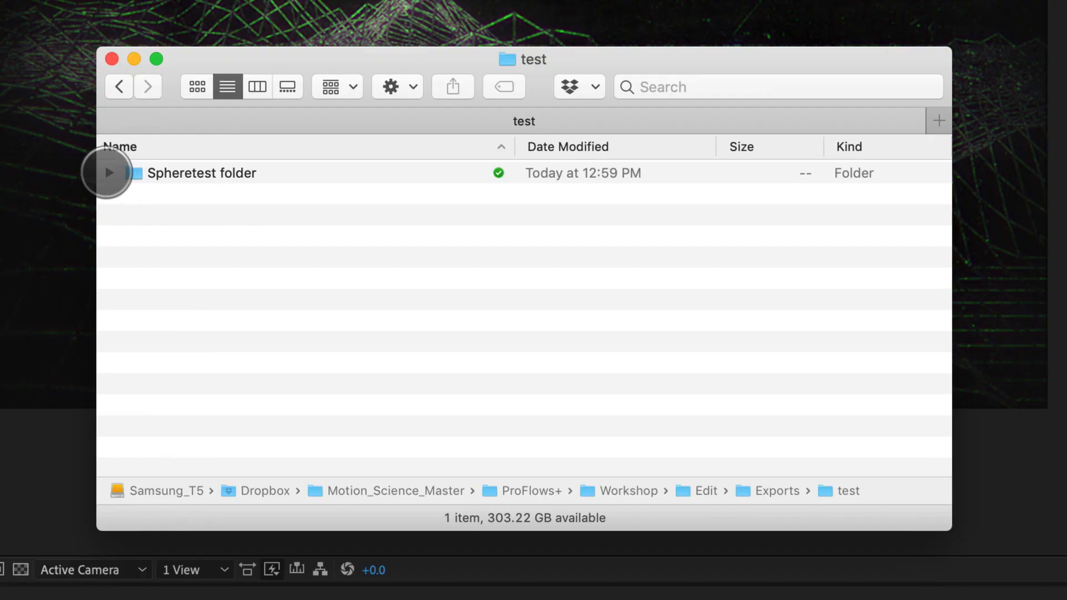
Step: Expand Spheretest folder, (Footage), Assets, C4D and Textures to reveal the collected files
click(107, 172)
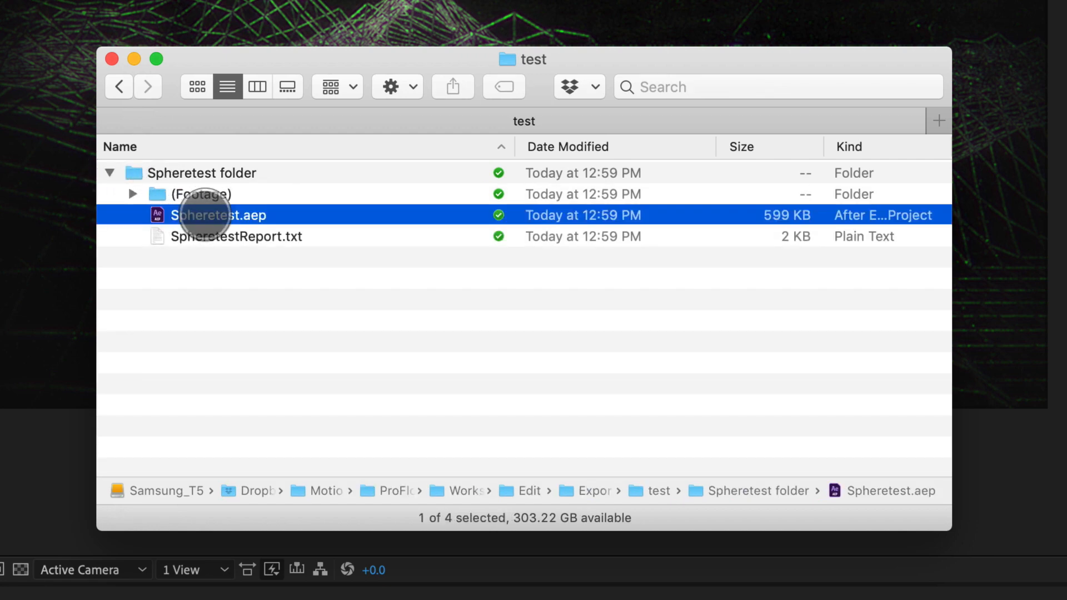
click(134, 193)
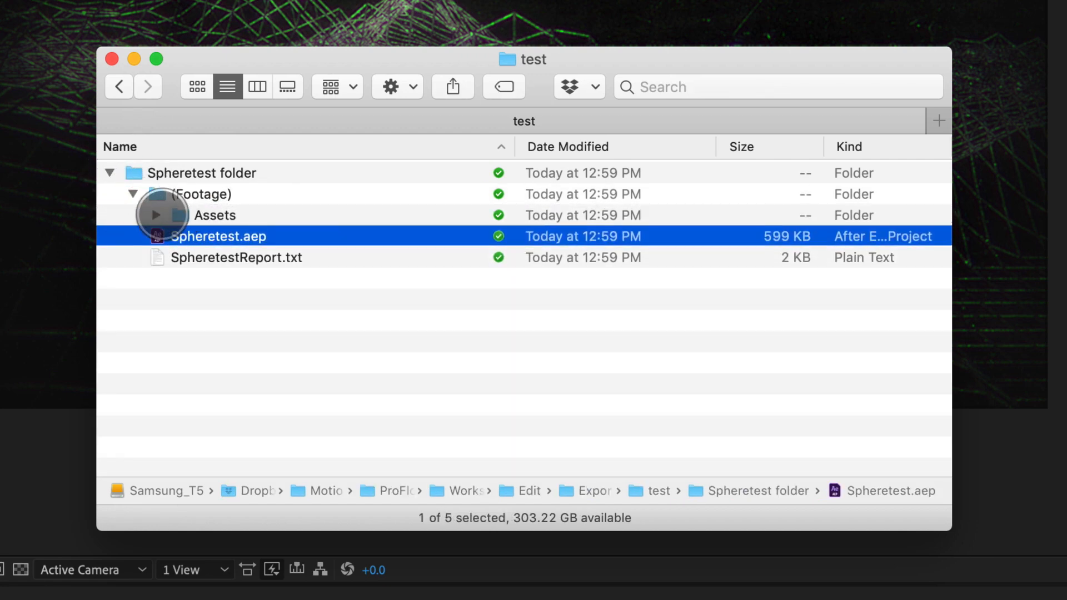
click(153, 215)
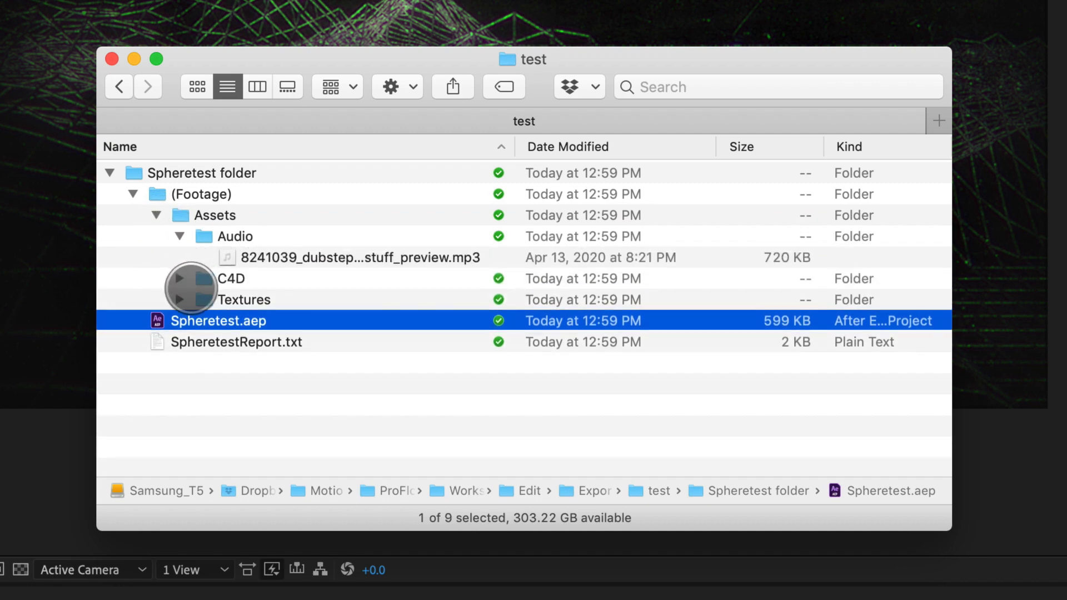
click(181, 278)
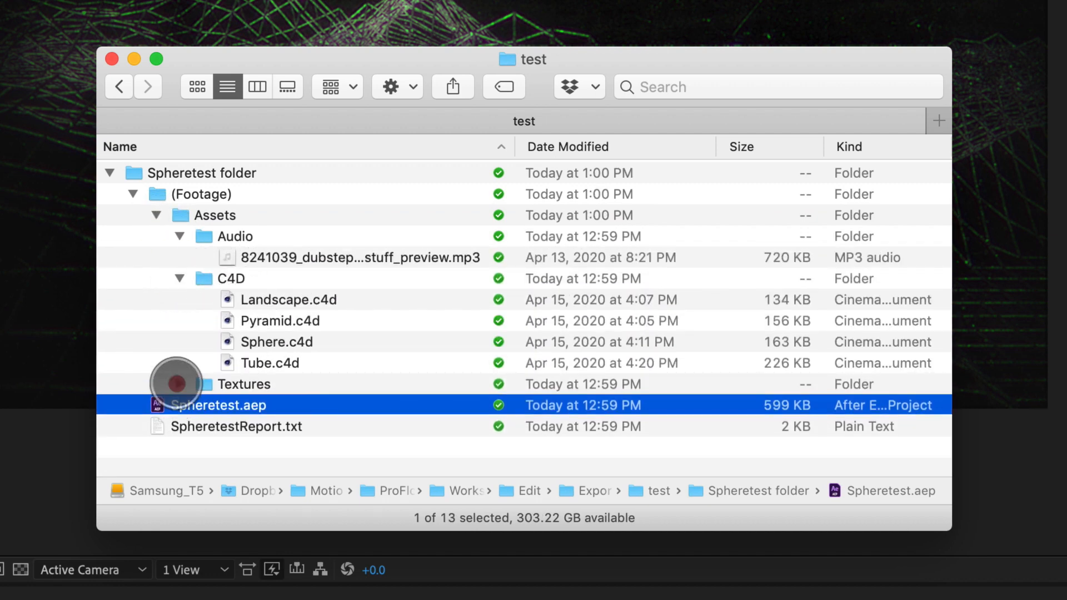
click(180, 382)
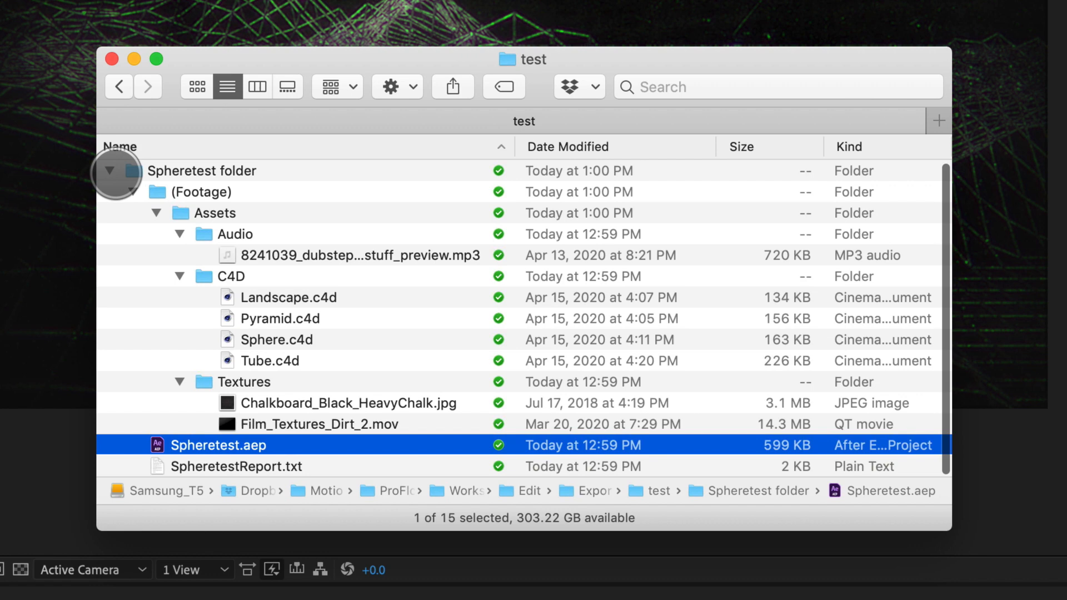
Step: Compress the Spheretest folder into Spheretest folder.zip beside it
right_click(201, 170)
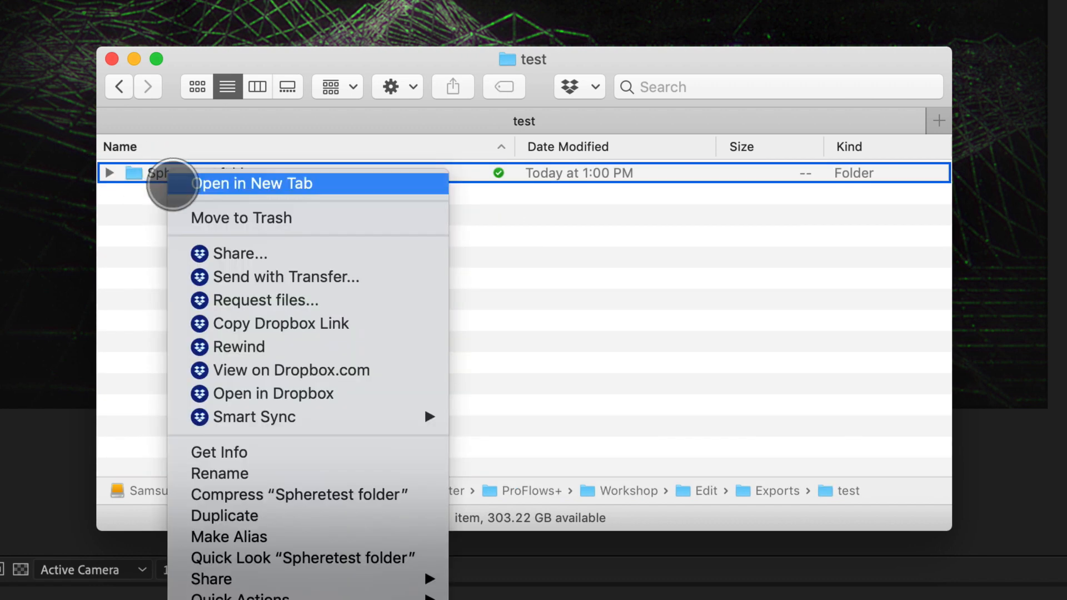
mouse_move(311, 494)
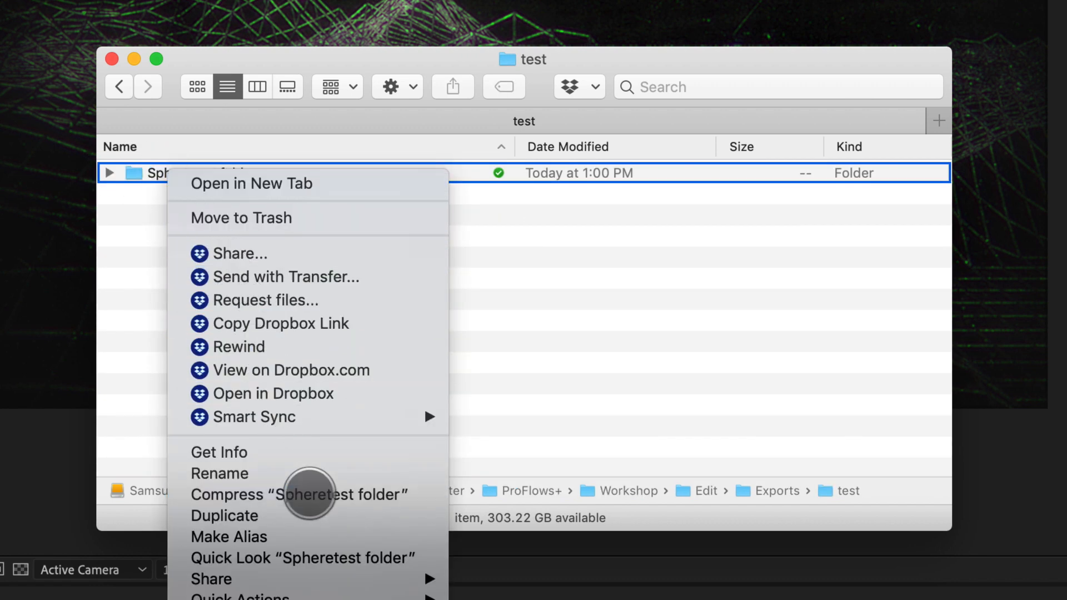
click(298, 494)
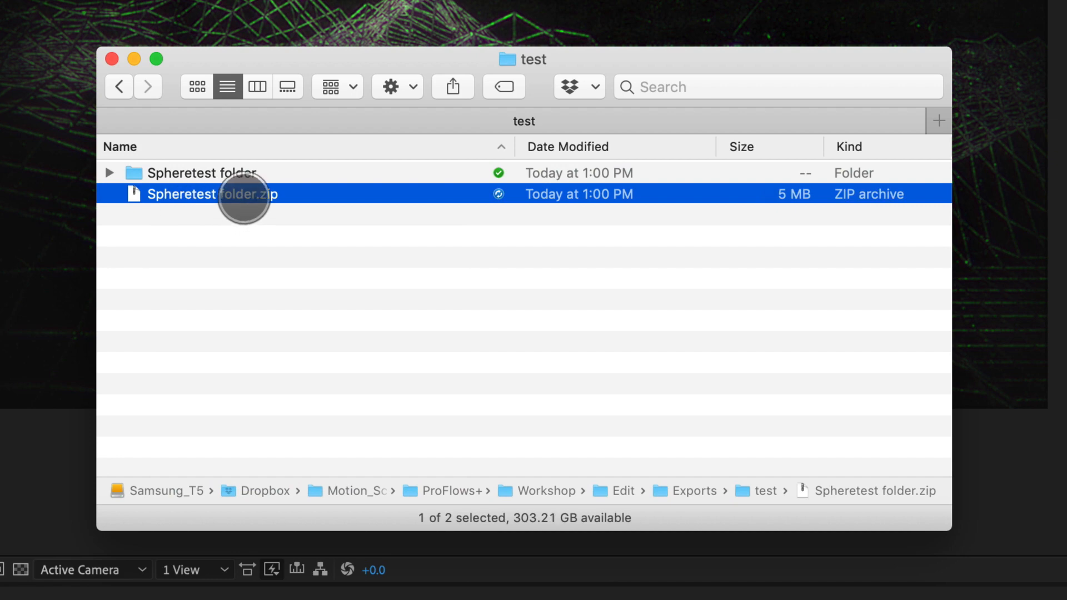
mouse_move(333, 322)
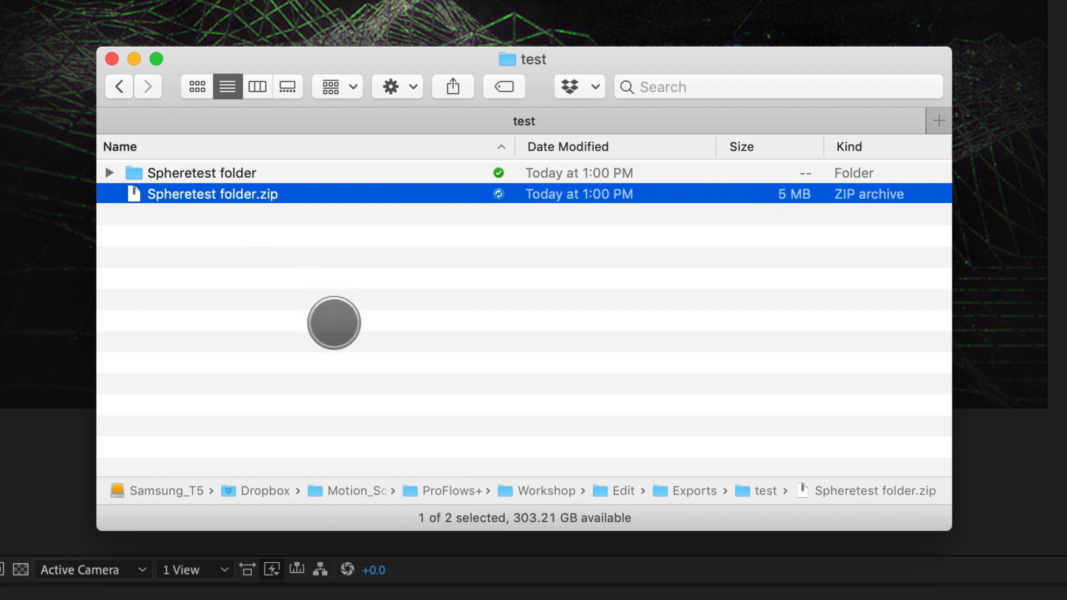
mouse_move(283, 217)
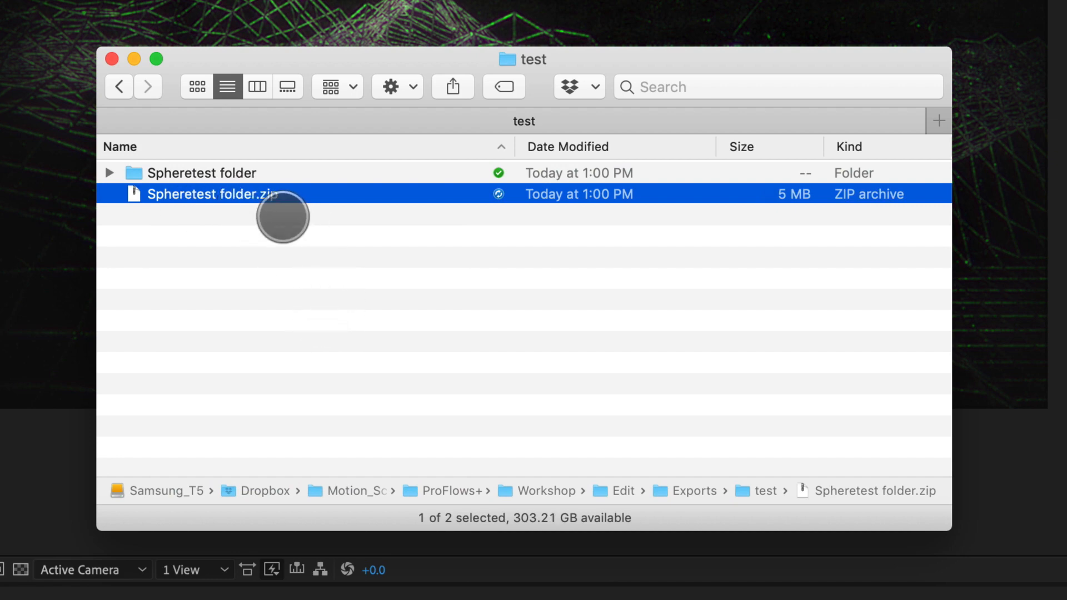
mouse_move(278, 217)
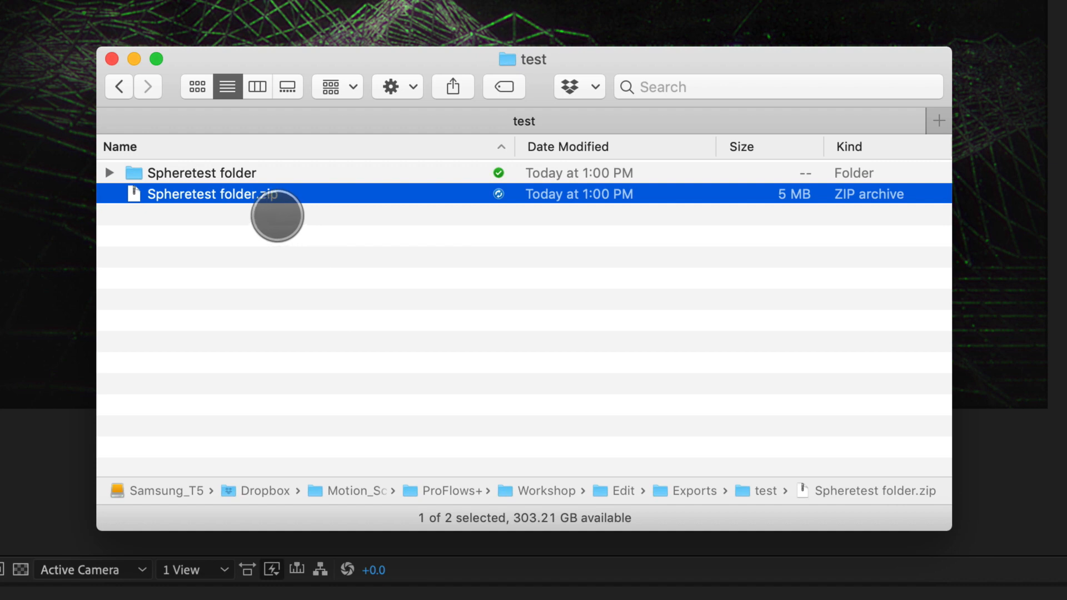
mouse_move(244, 203)
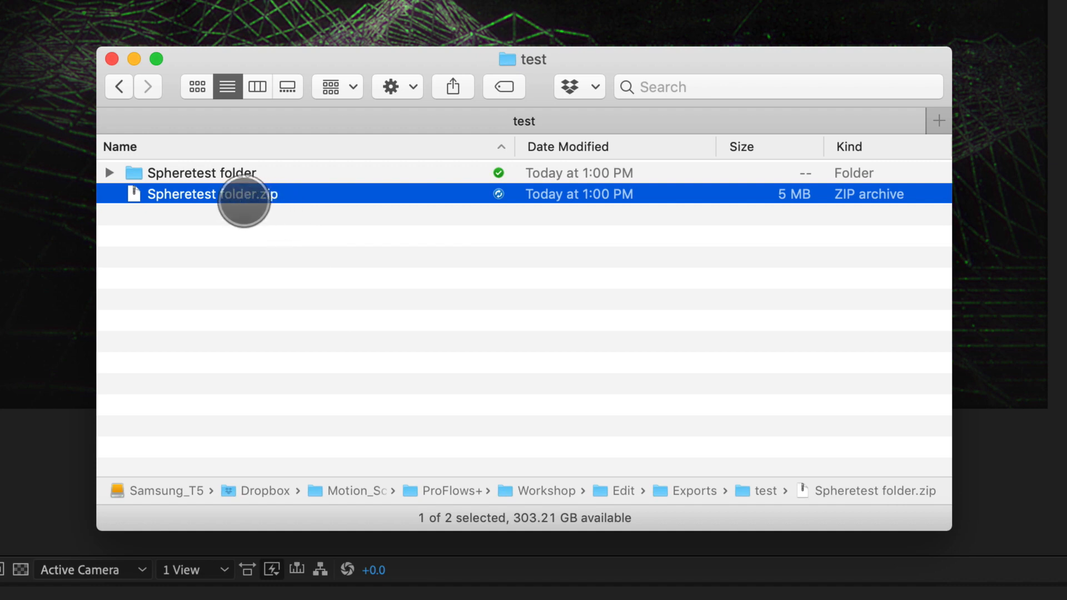